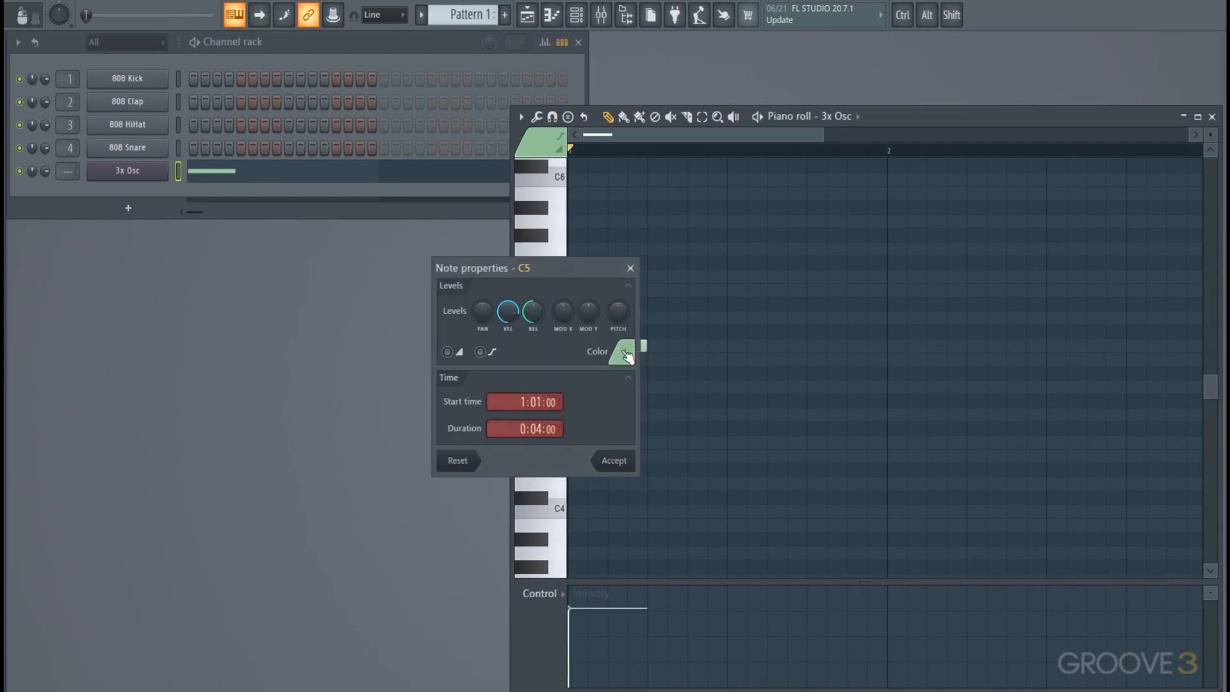
Step: Assign the C5 note to colour group 1 in Note properties and close the dialog
click(624, 353)
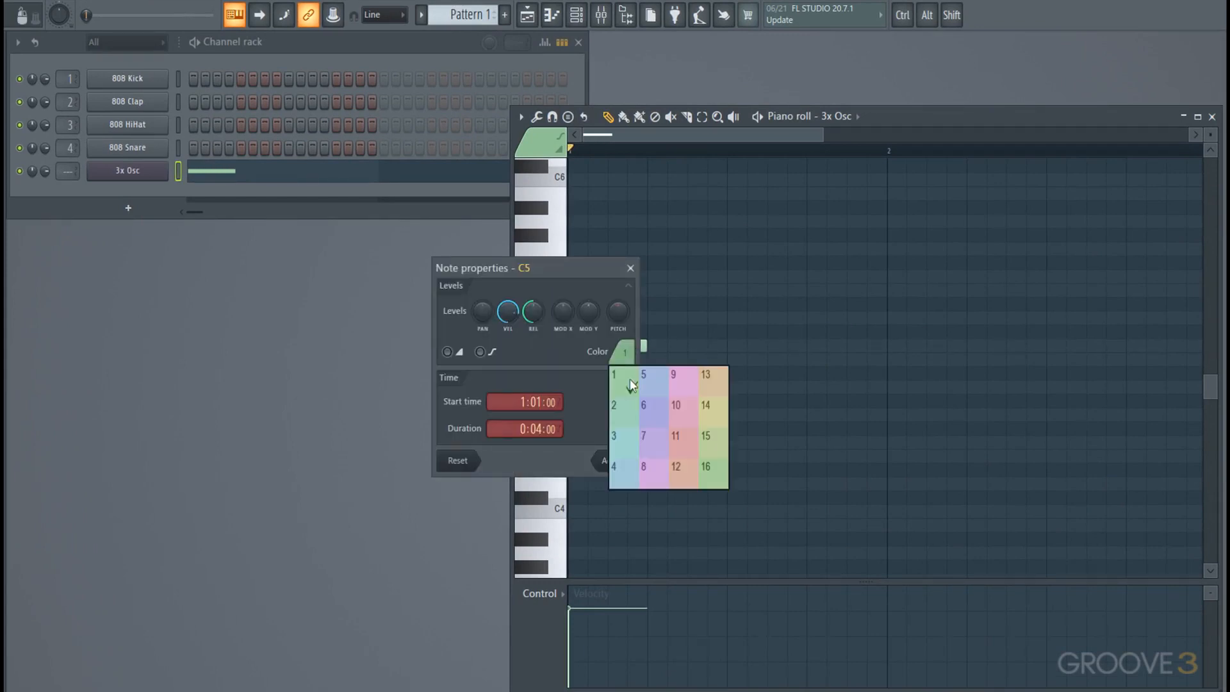
click(614, 374)
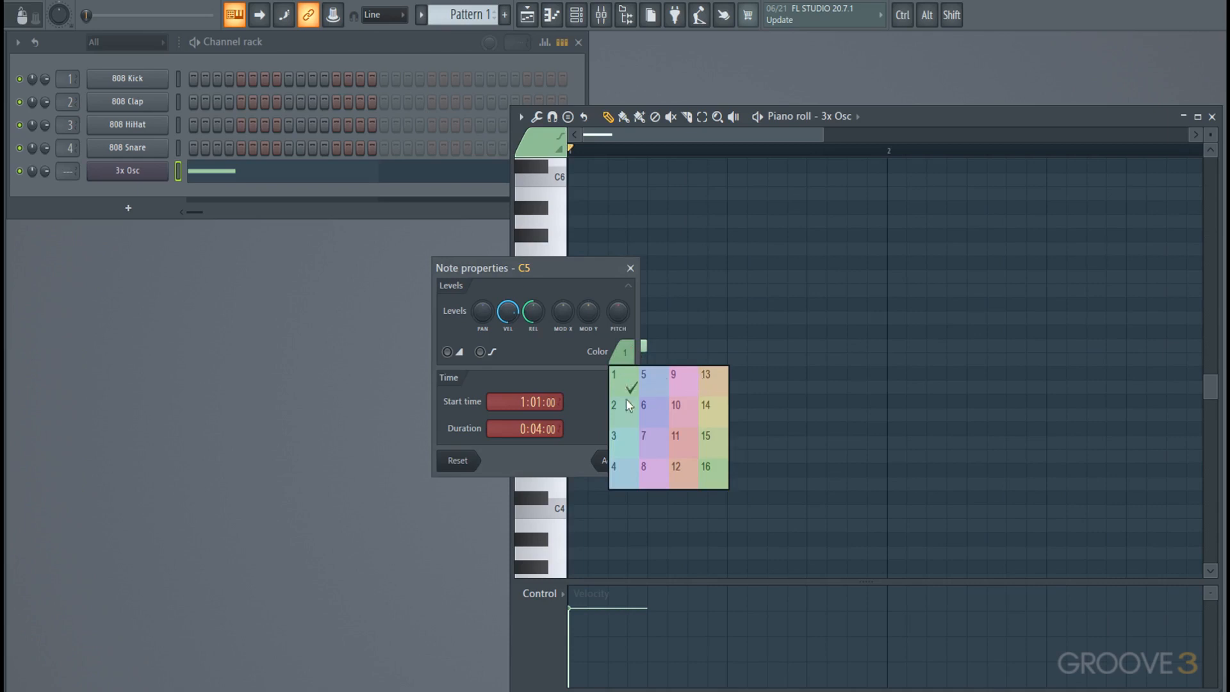
click(704, 466)
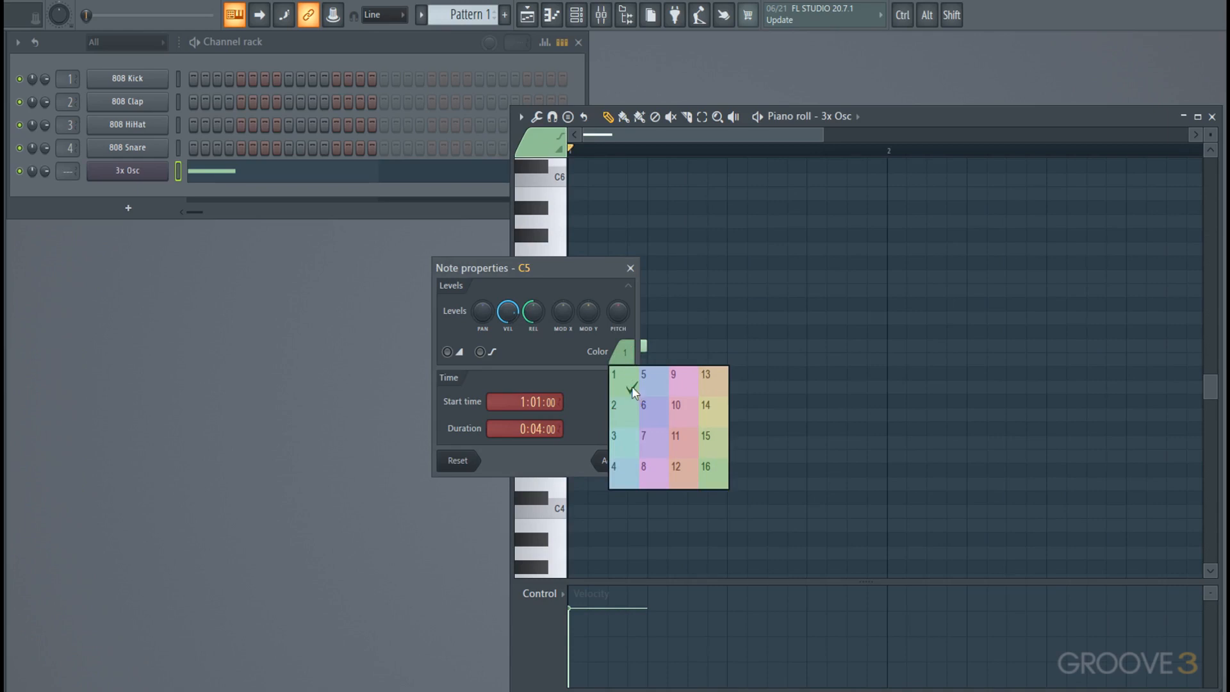
click(614, 390)
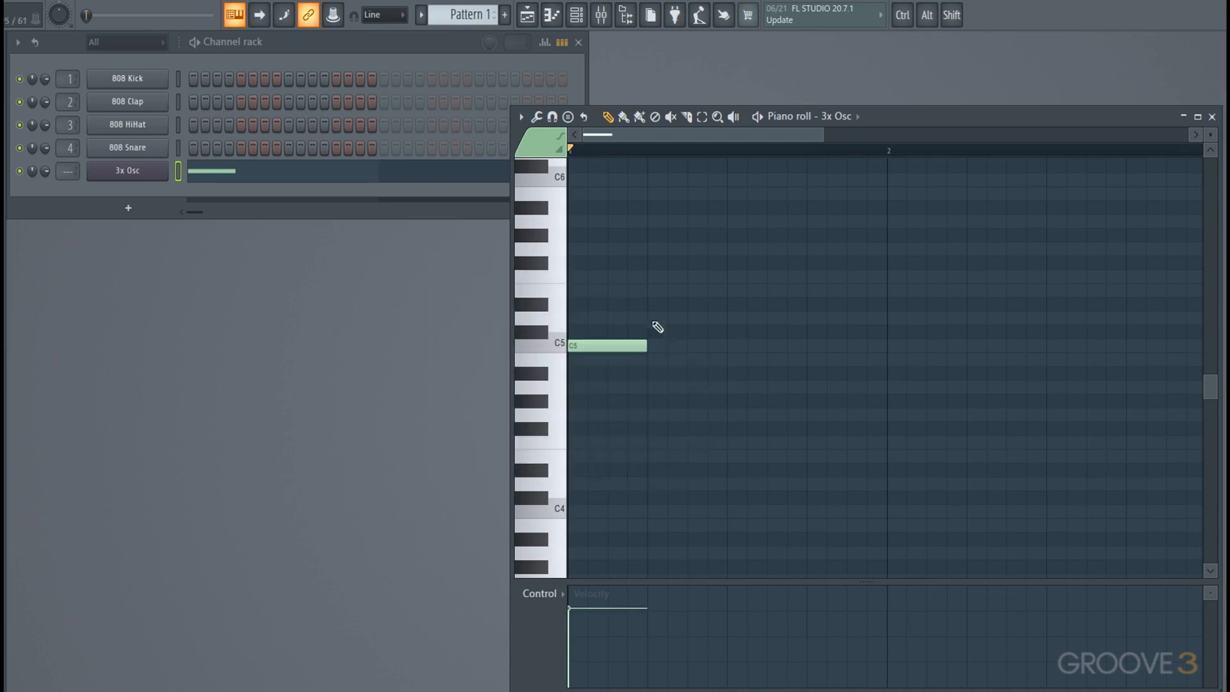
Step: Draw green A5 and E5 notes above C5, then a blue G#4 note below it
click(643, 222)
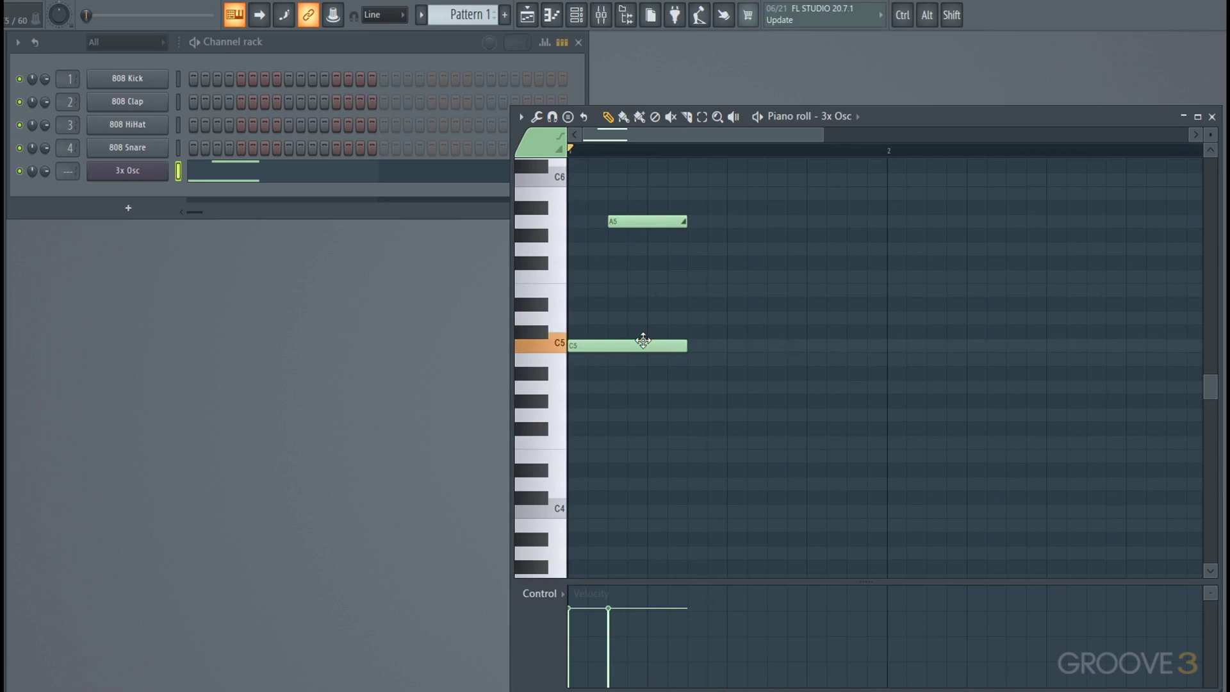
click(620, 289)
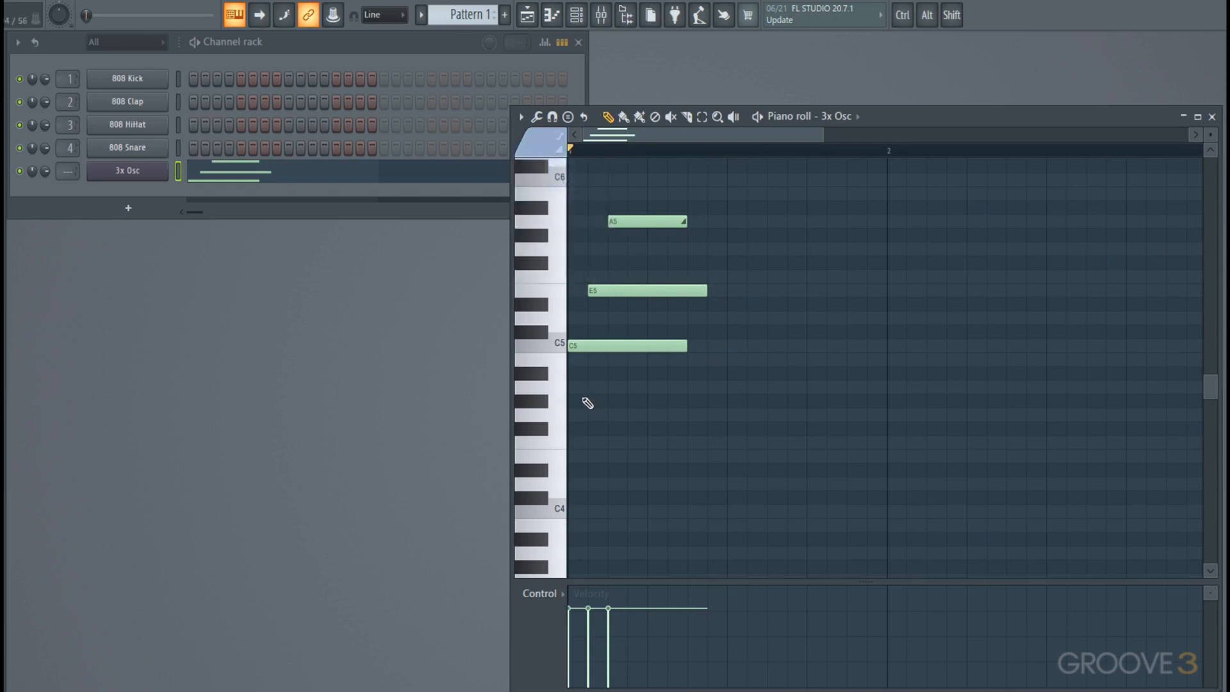
click(644, 401)
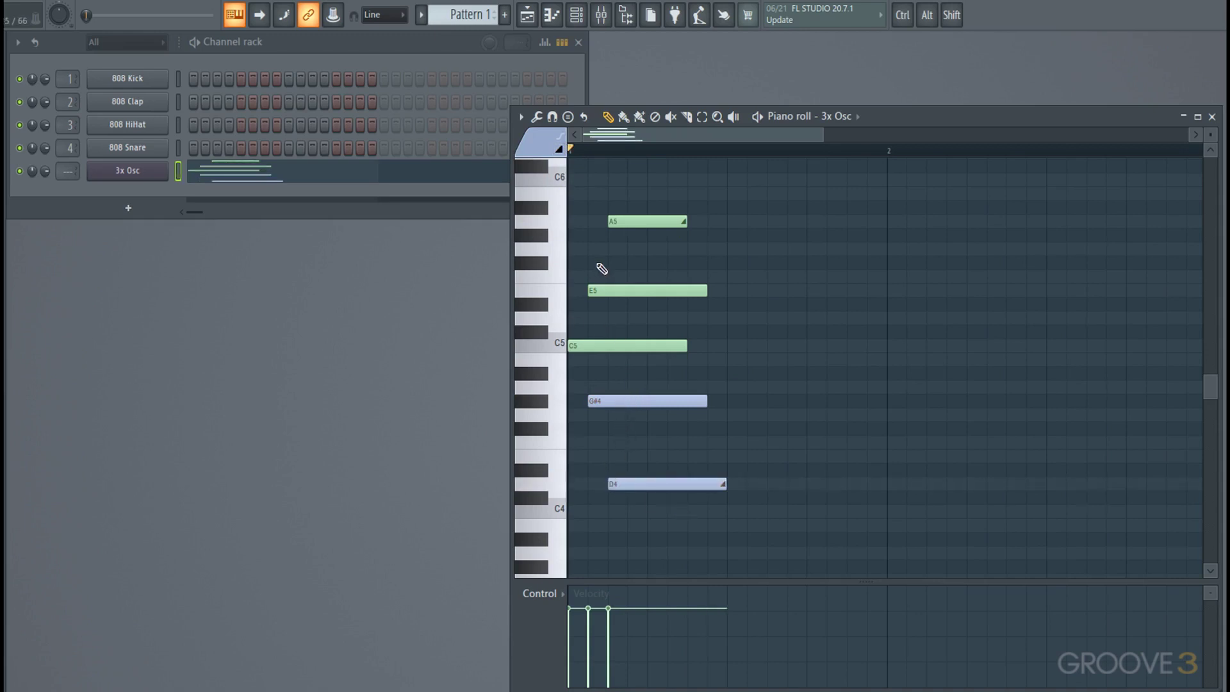
mouse_move(719, 392)
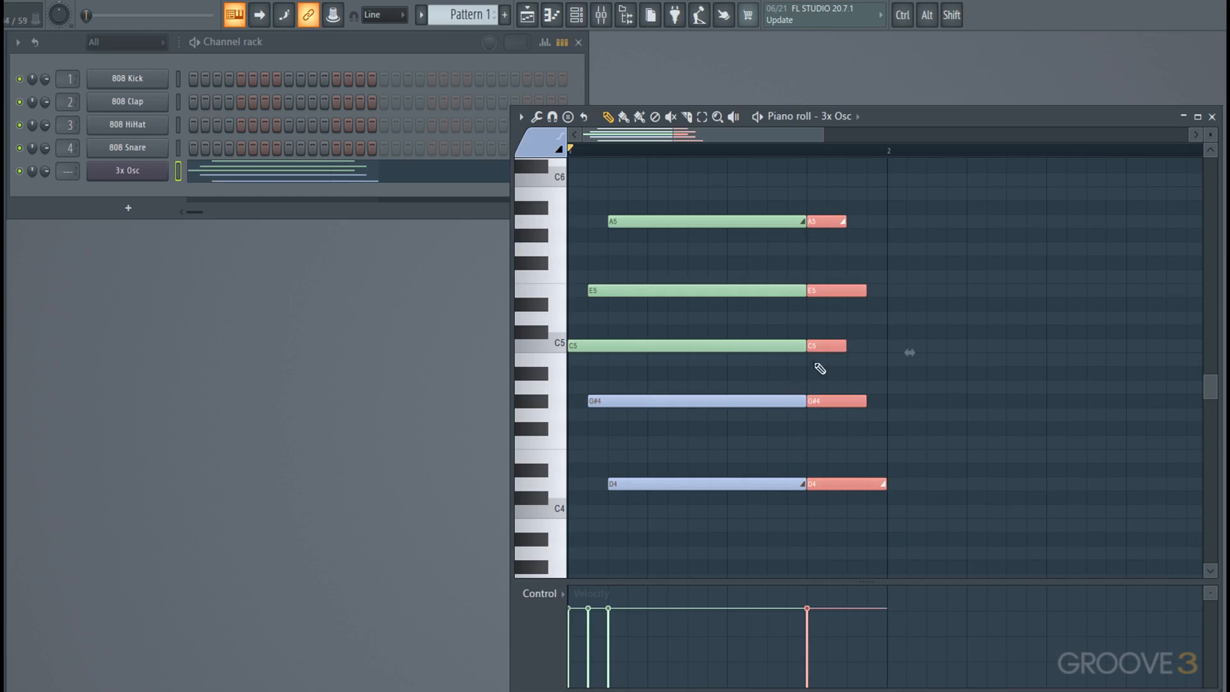
mouse_move(849, 362)
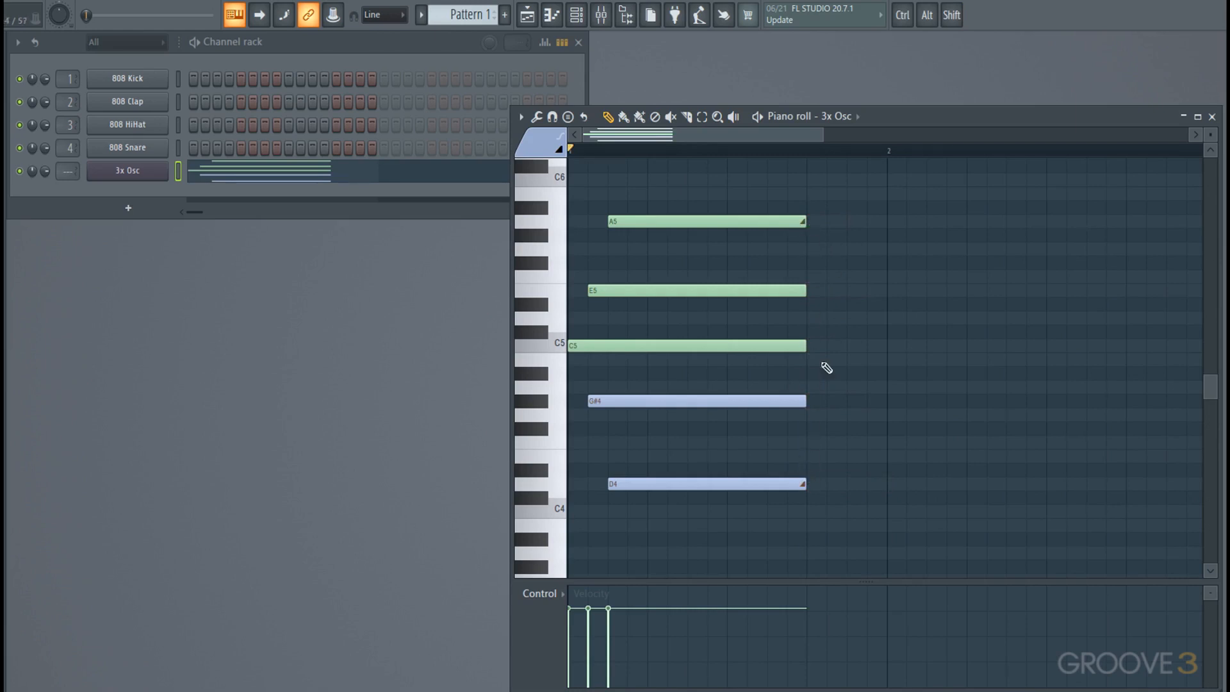
mouse_move(829, 346)
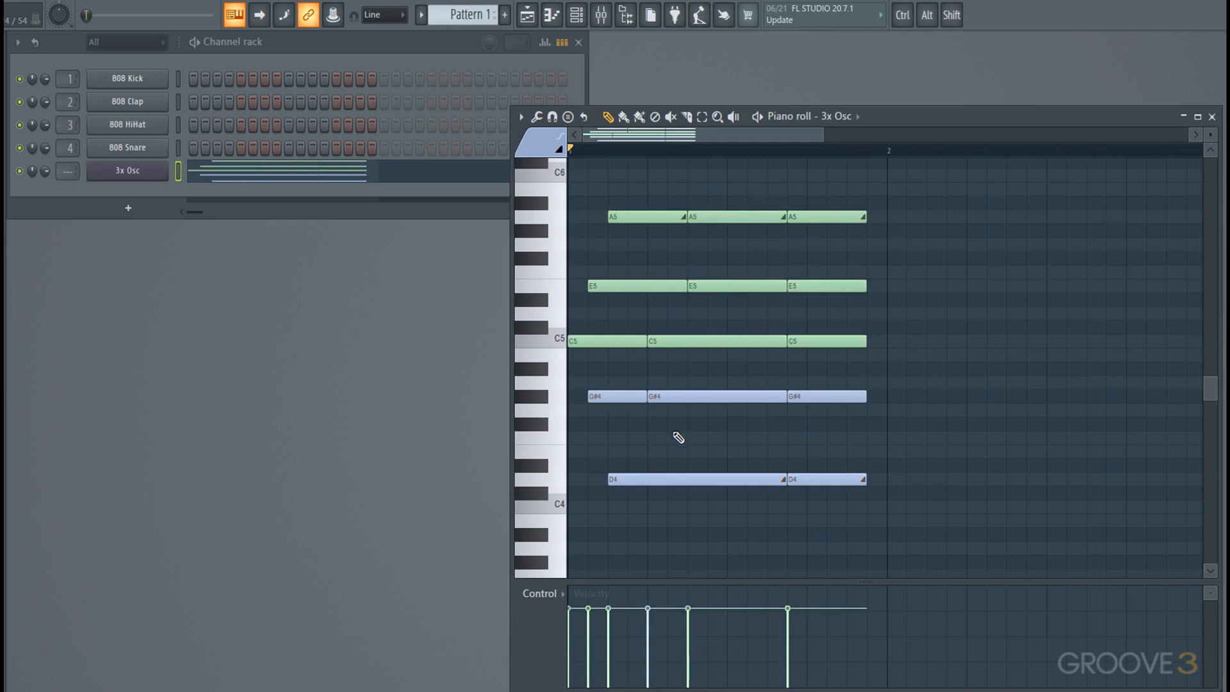
Step: Select all the sliced chord pieces before resizing them into three hits
key(ctrl+a)
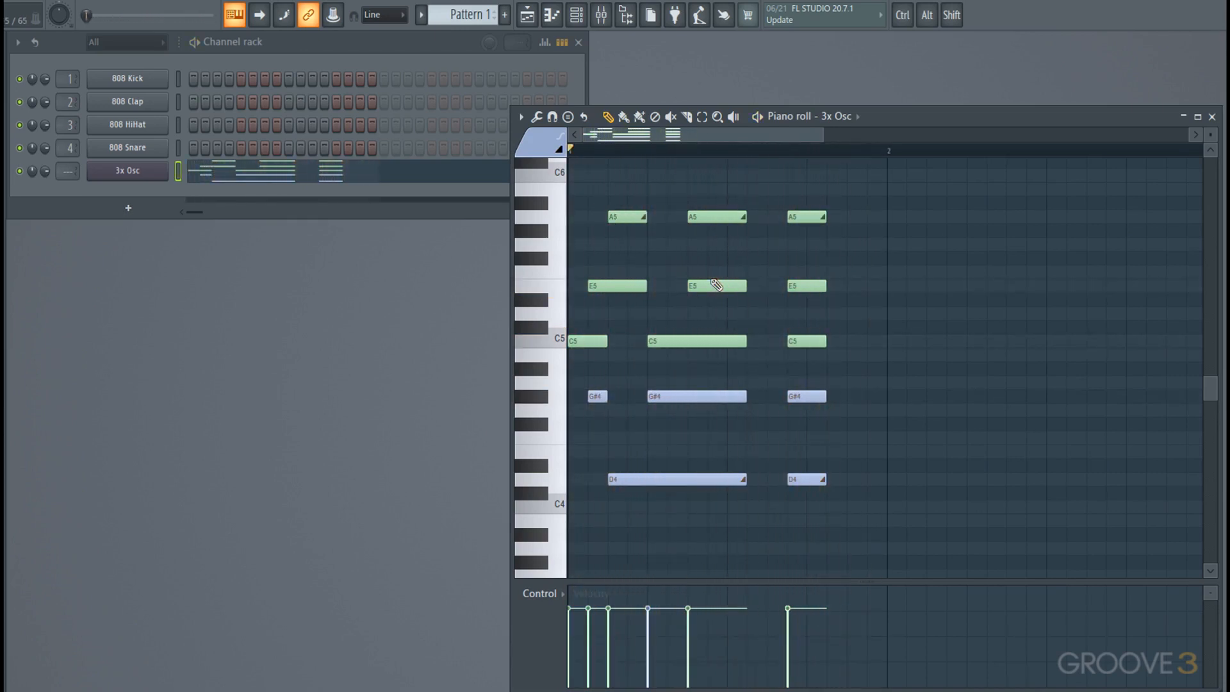
mouse_move(861, 424)
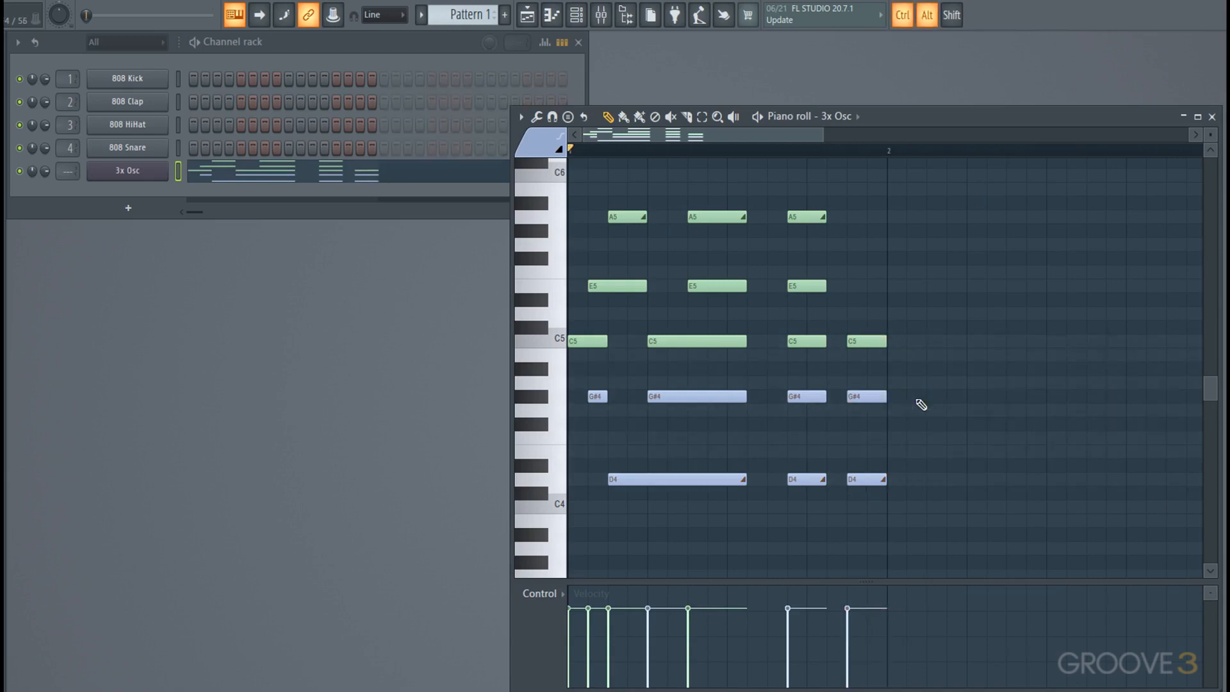
mouse_move(912, 446)
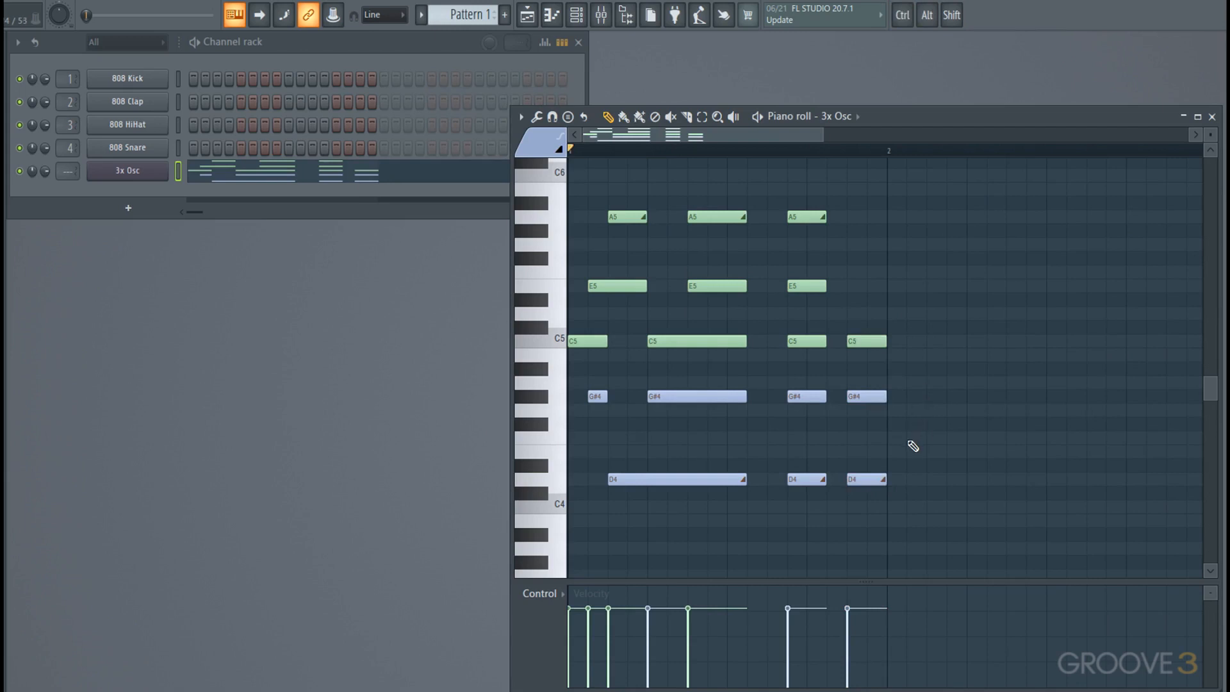
mouse_move(632, 620)
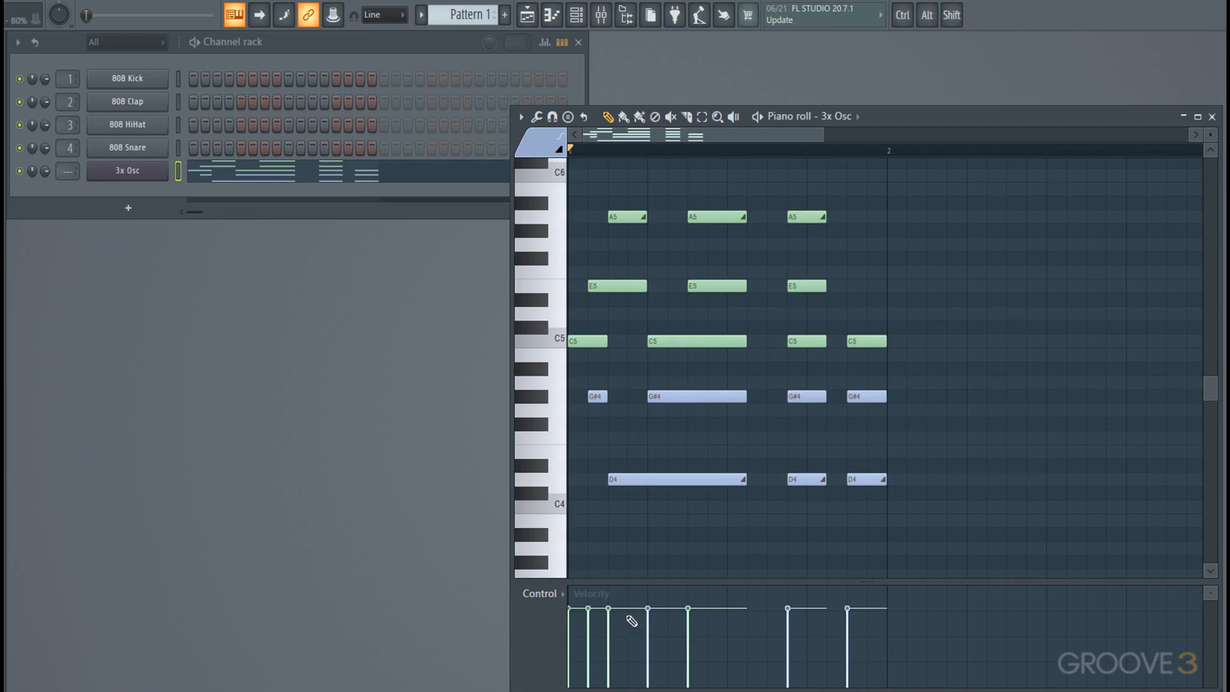
mouse_move(834, 566)
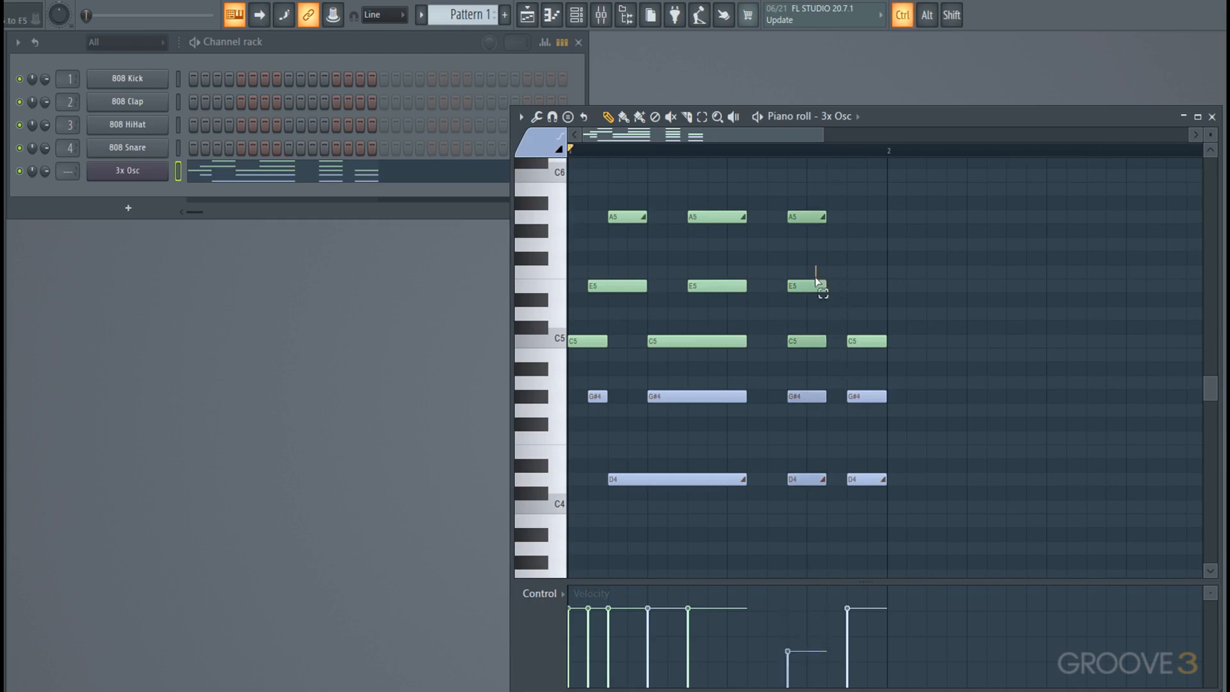
Step: Pick a third-hit note and keep the event lane set to Note velocity
click(806, 286)
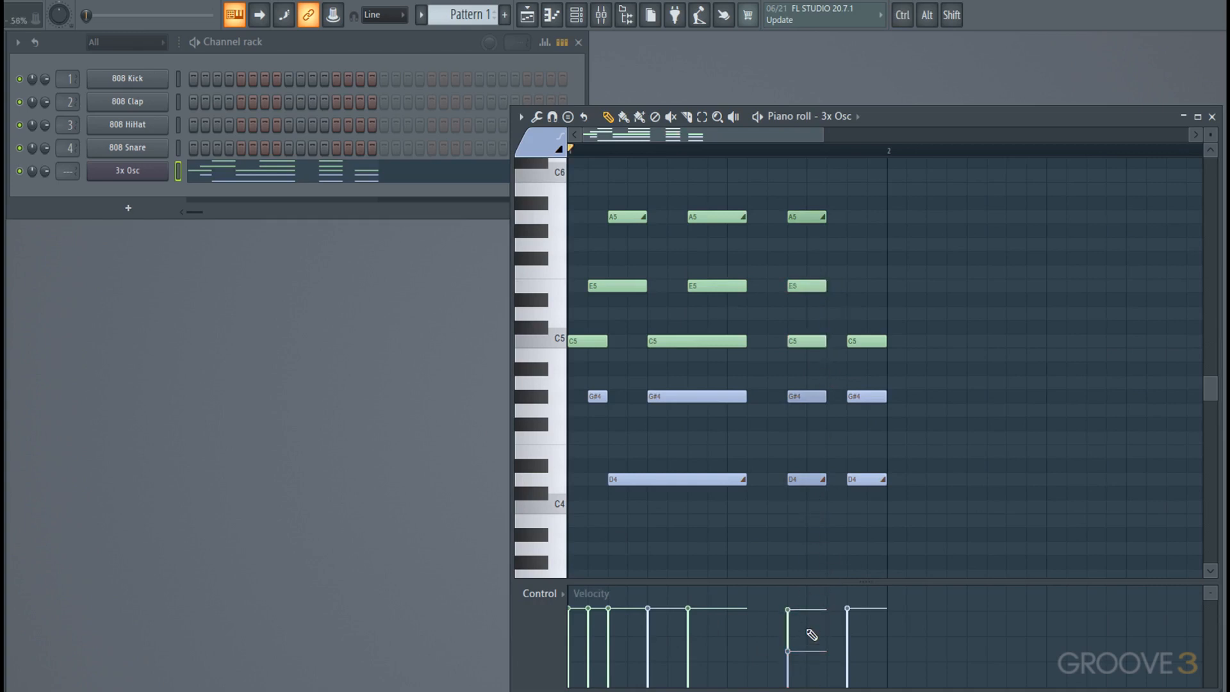
click(540, 593)
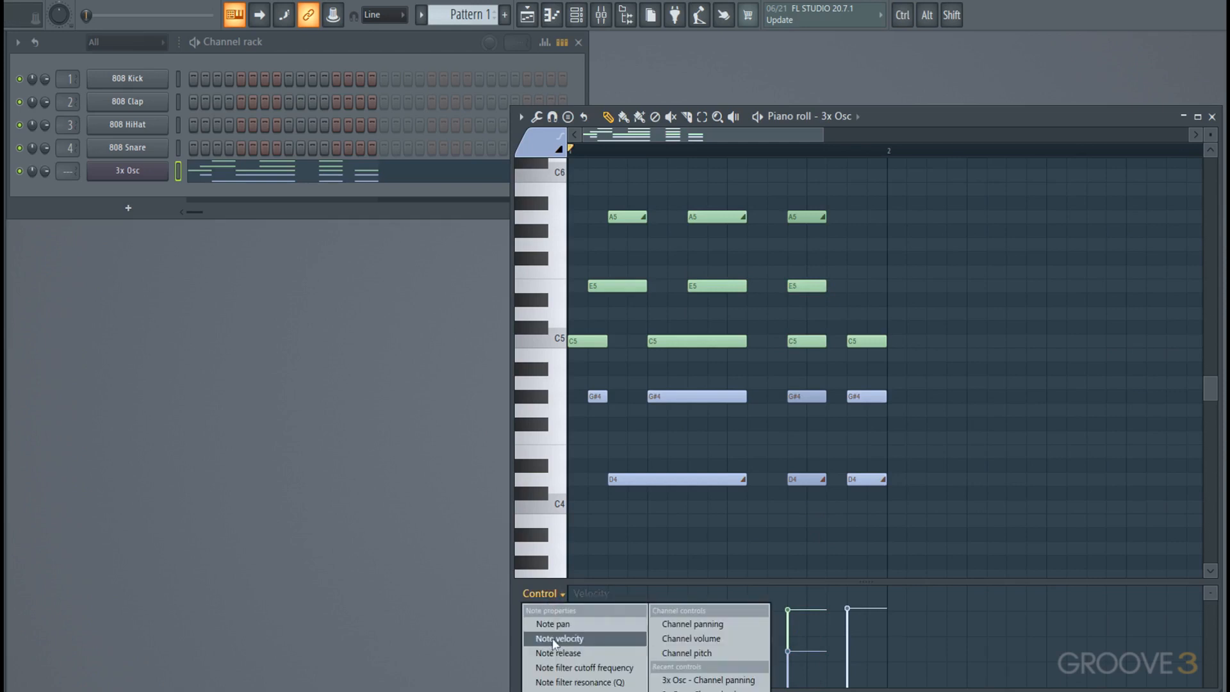
click(558, 637)
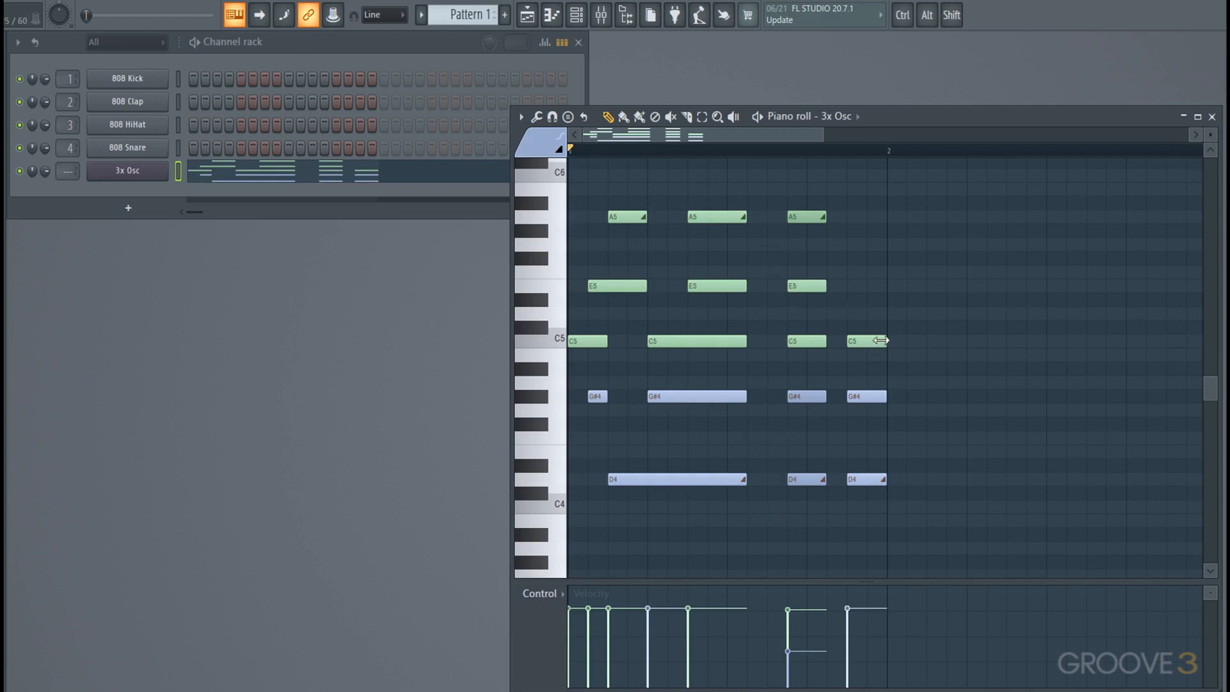
mouse_move(901, 361)
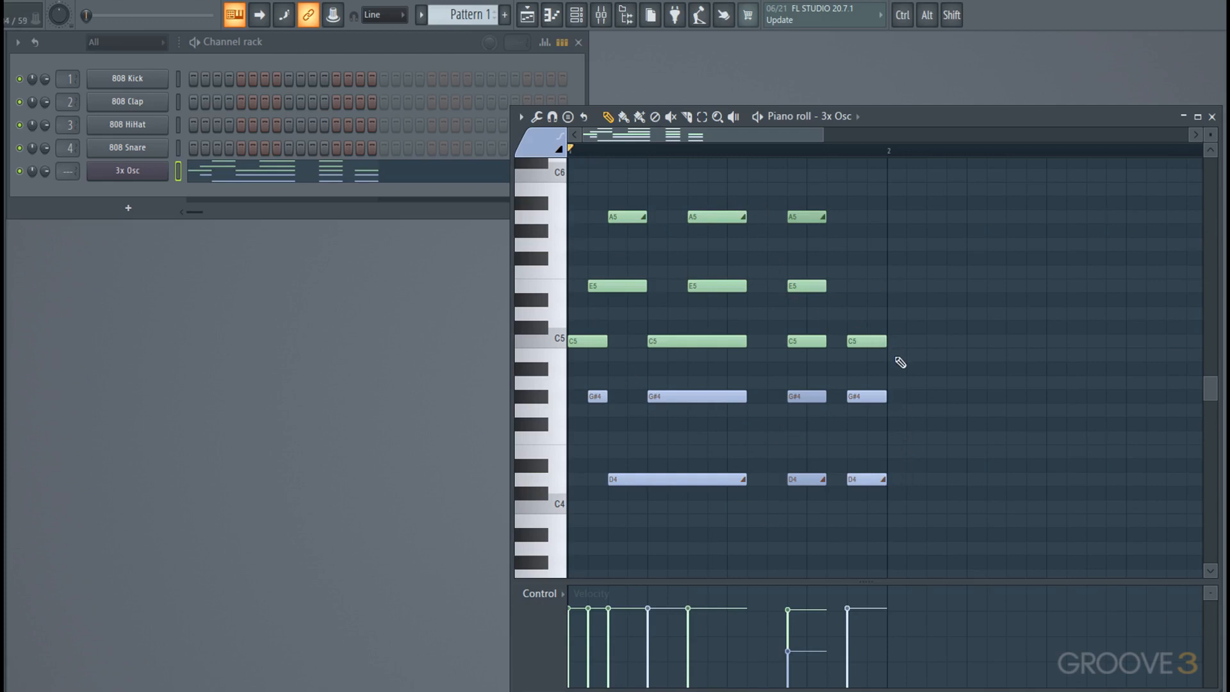
mouse_move(764, 448)
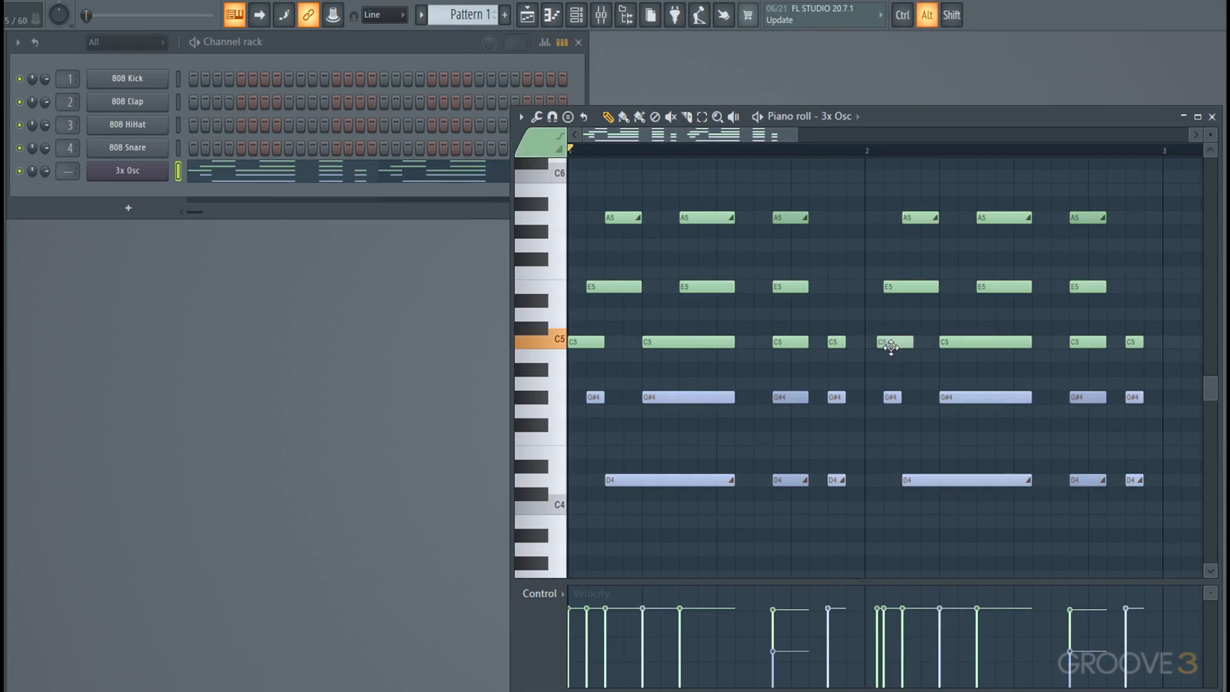
Step: Shift the first C5 note in the duplicated second bar to vary its rhythm
click(879, 342)
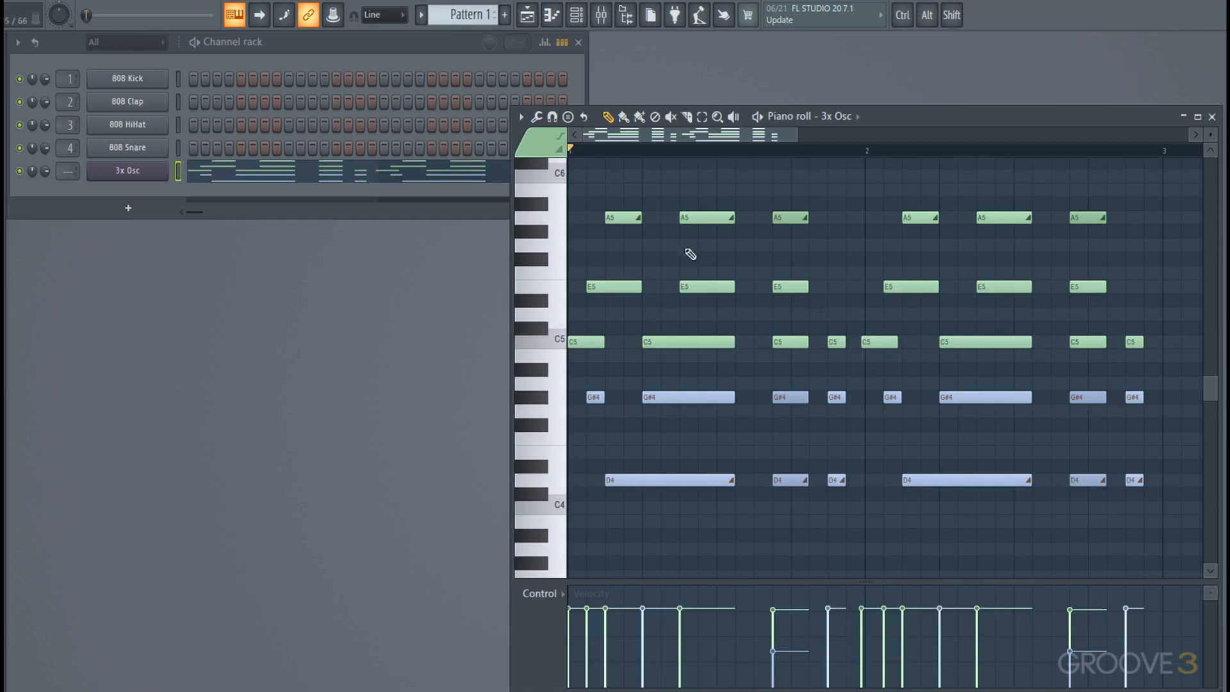
click(380, 14)
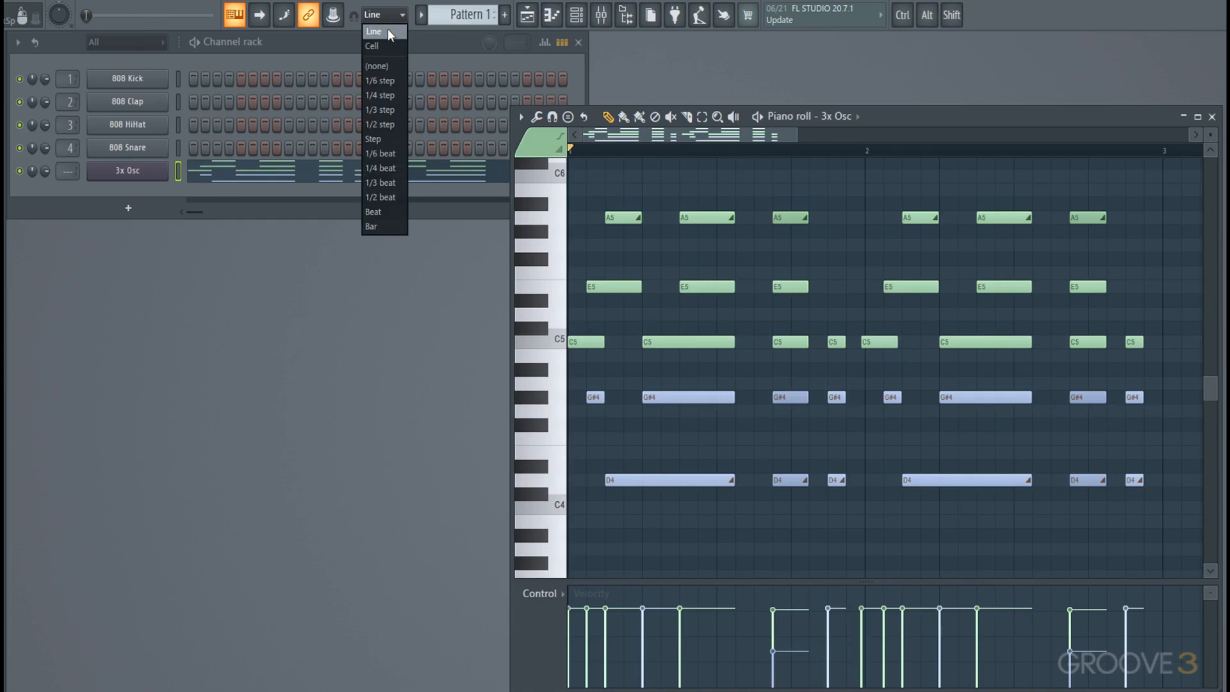
click(376, 65)
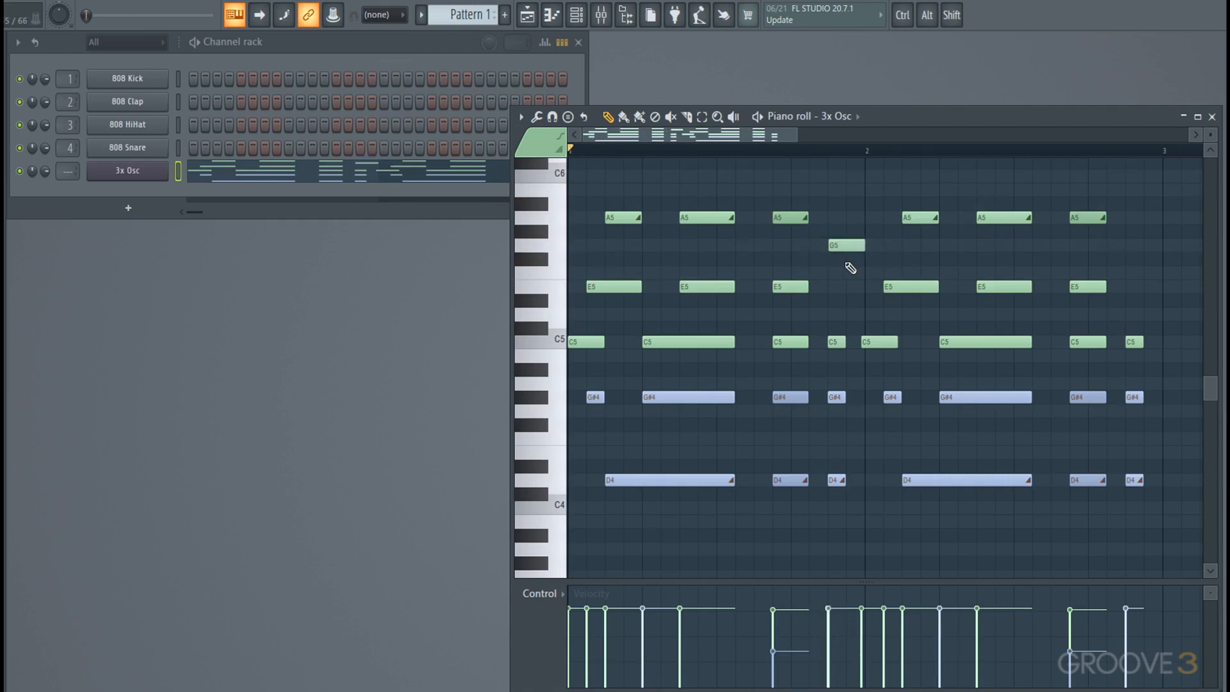
click(376, 14)
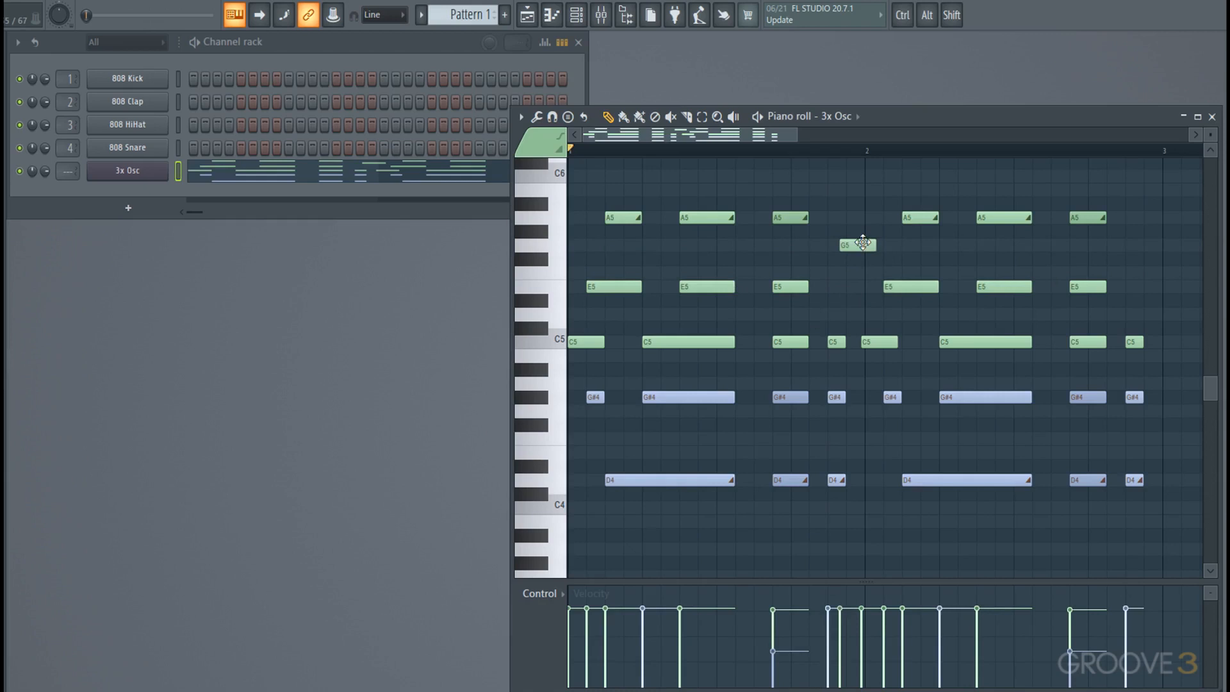
click(857, 244)
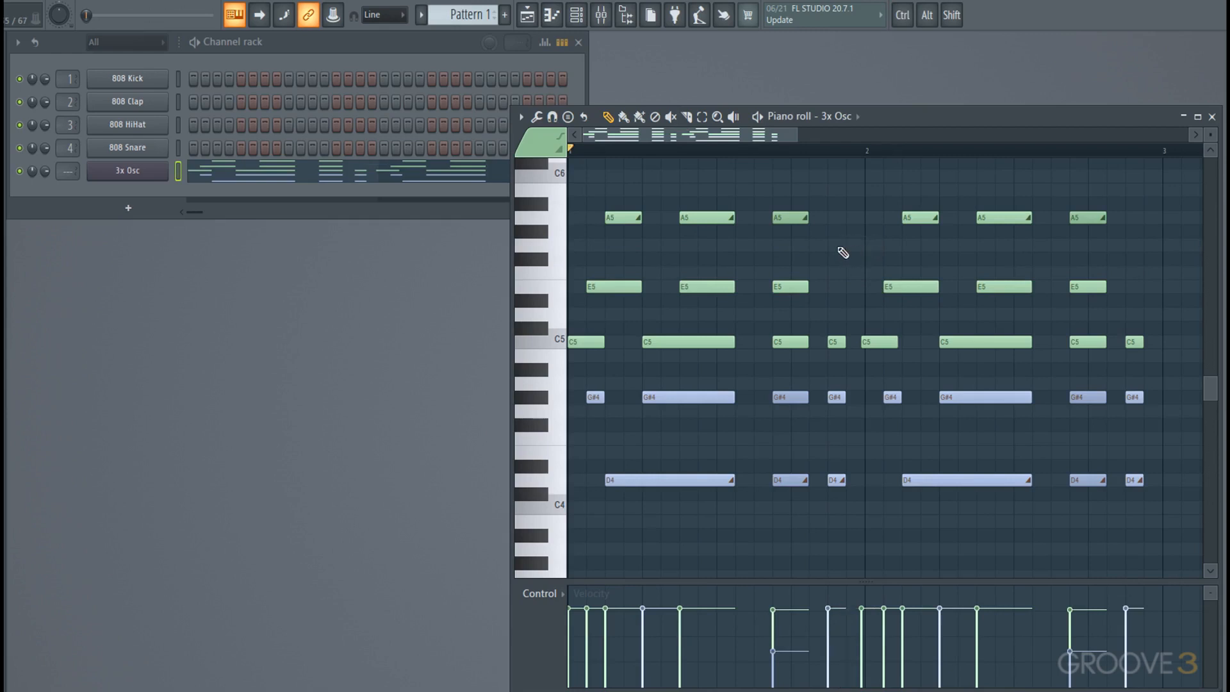
Step: Draw a short D#5 note to start the new sparse note layout
click(844, 244)
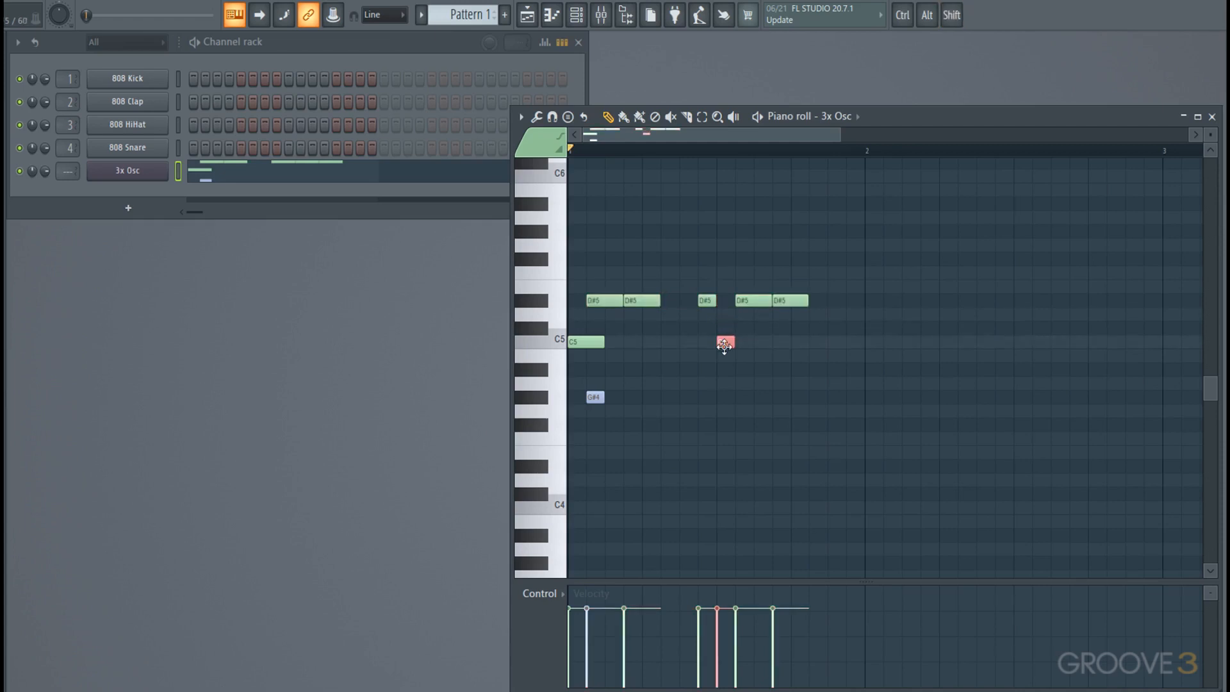
Step: Place a short C5 note mid-bar and delete the later D#5 notes
click(724, 342)
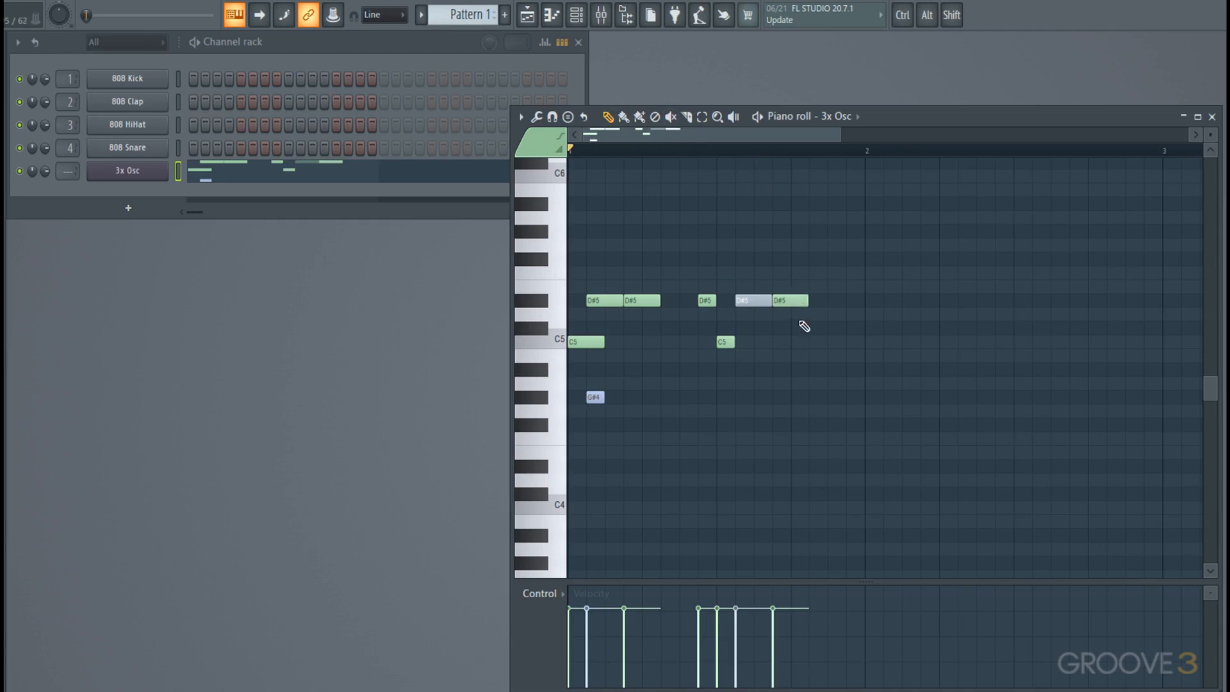
click(754, 299)
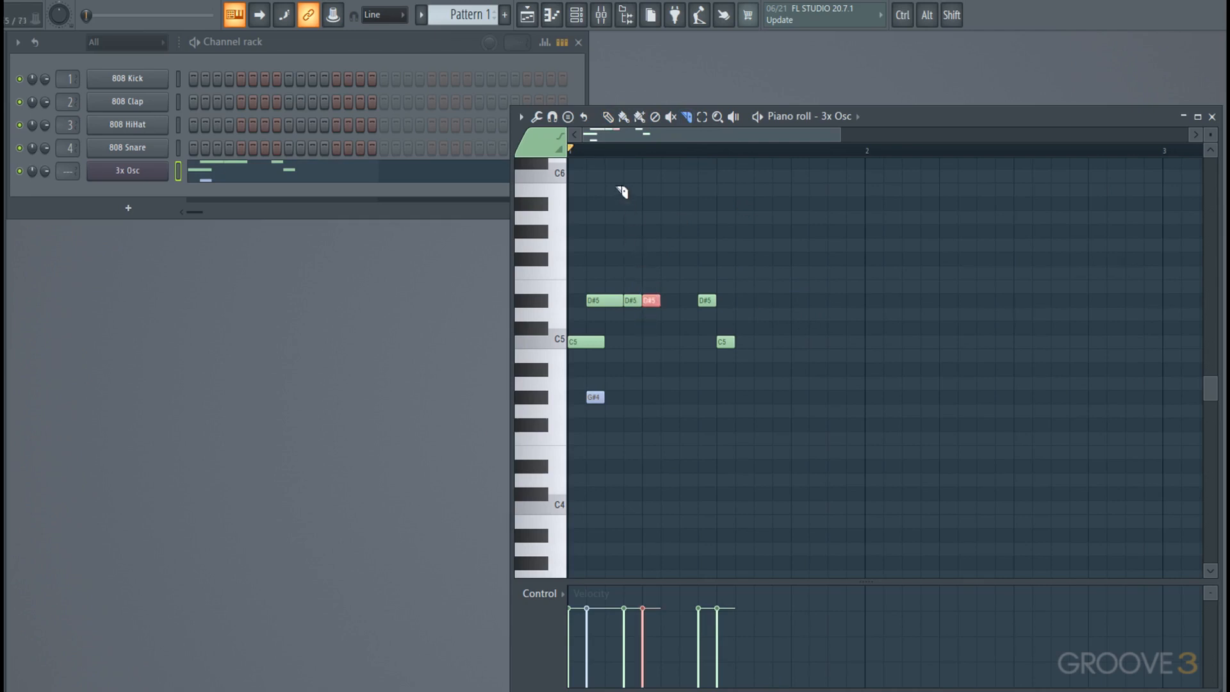
mouse_move(614, 269)
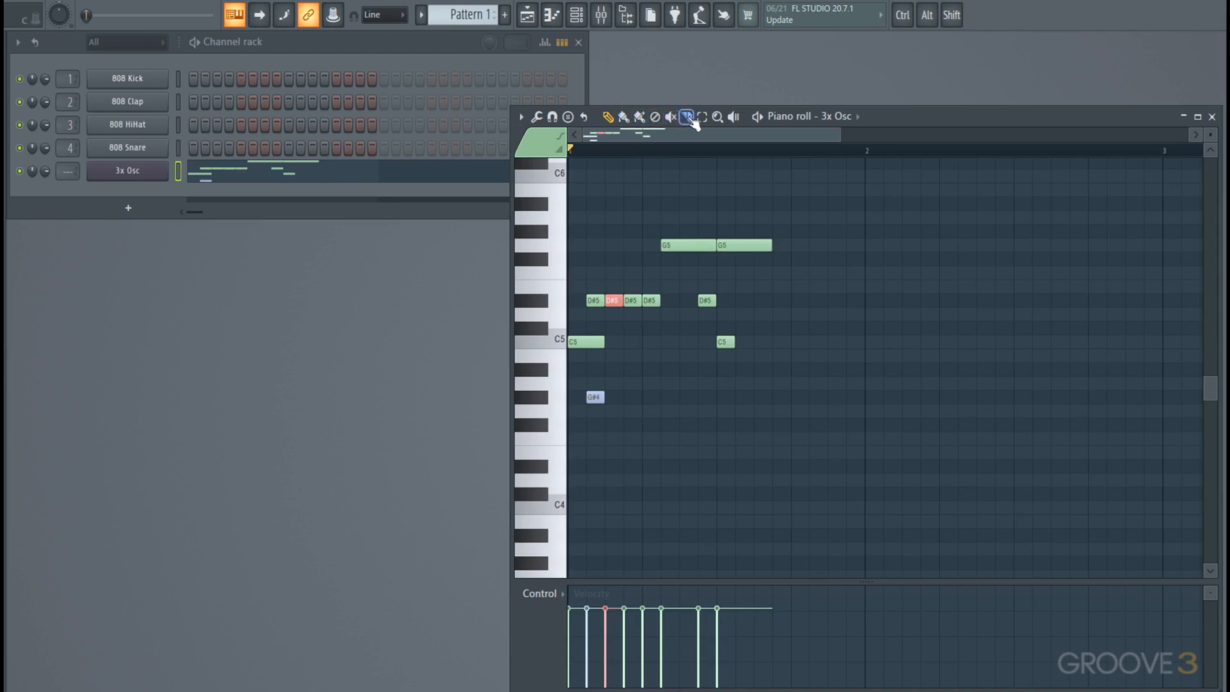
Step: Delete the later G5, D#5 and C5 notes, keeping the opening D#5 run with C5 and G#4
click(702, 116)
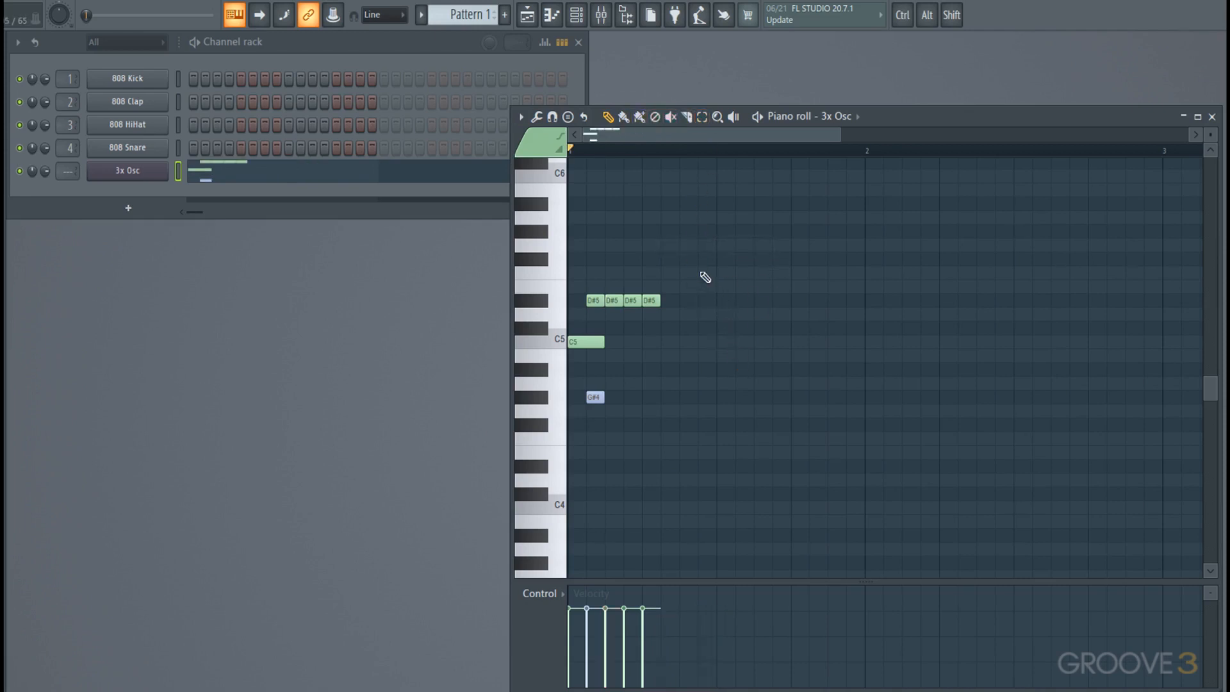
Step: Show the piano roll's magnet Snap dropdown of grid snapping choices
click(568, 116)
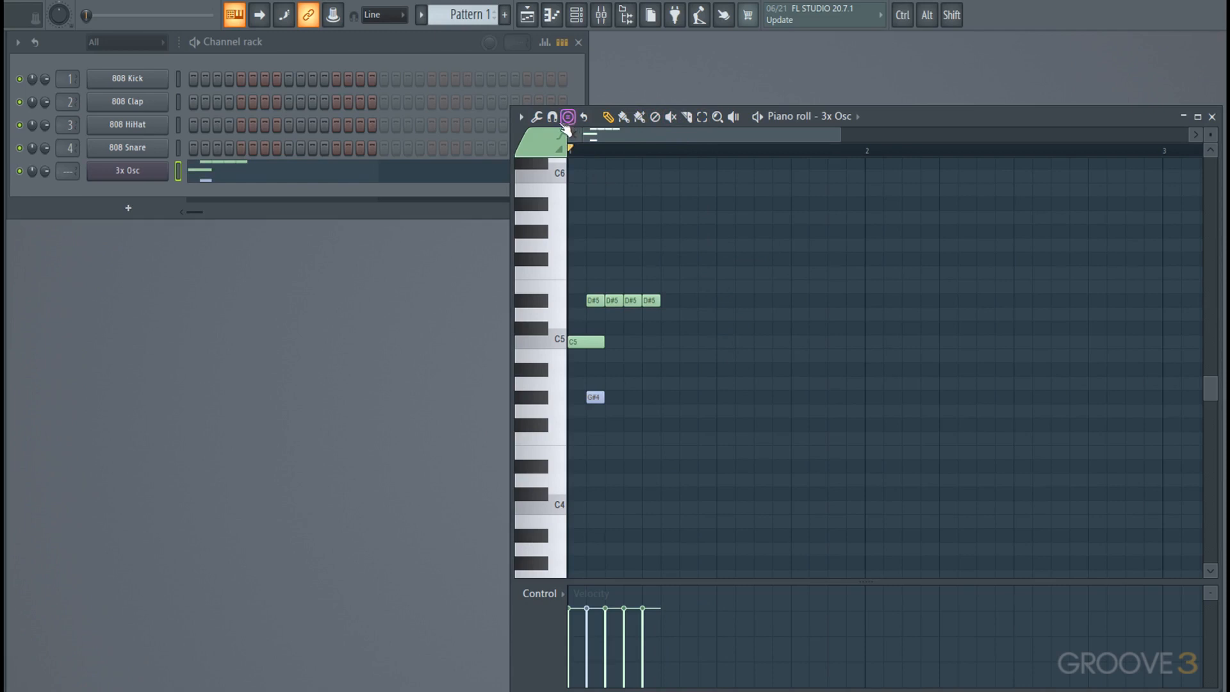
click(553, 116)
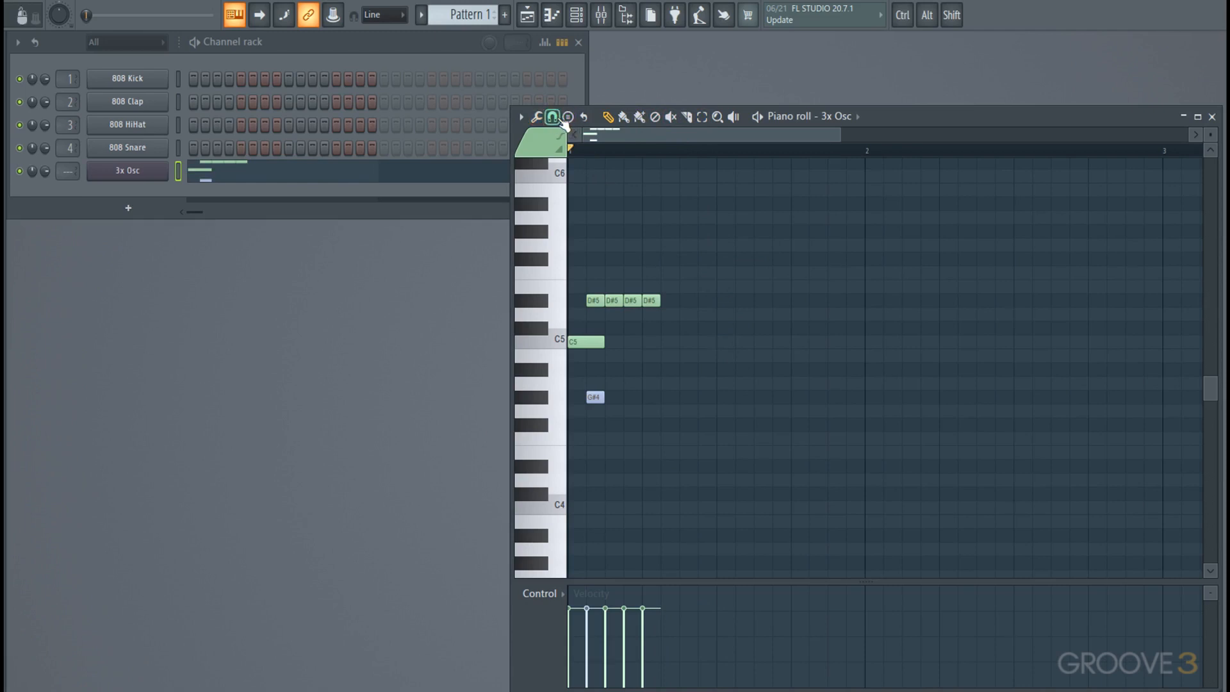
click(553, 116)
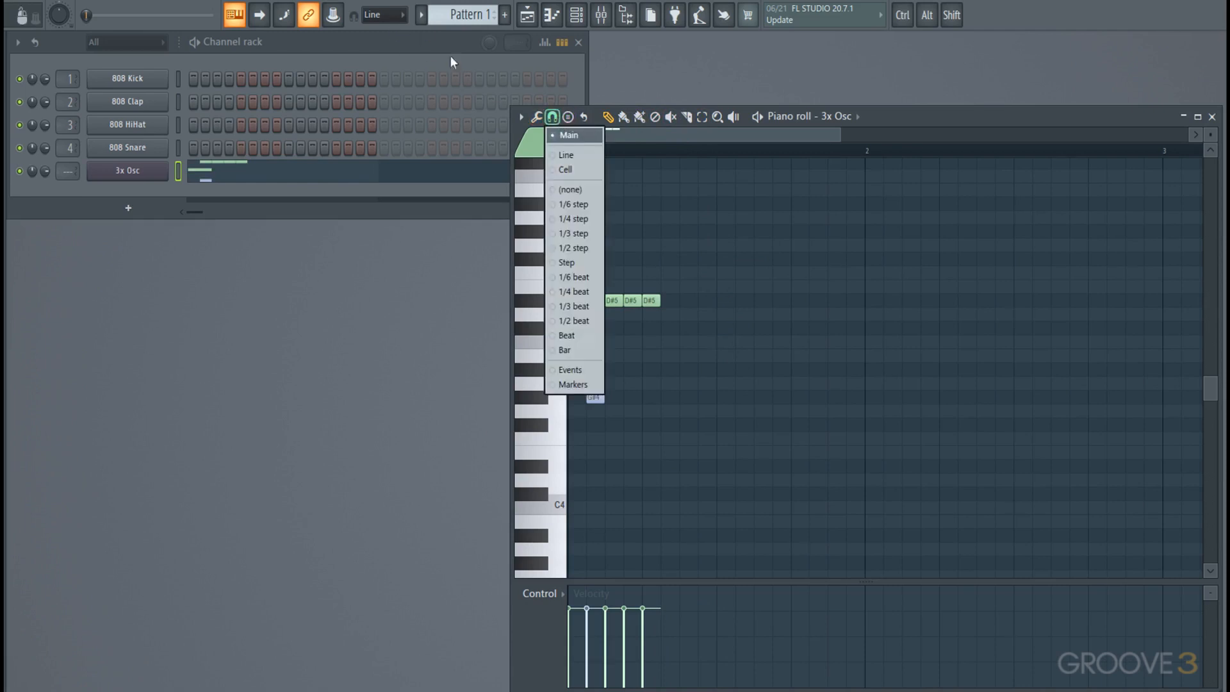
mouse_move(572, 204)
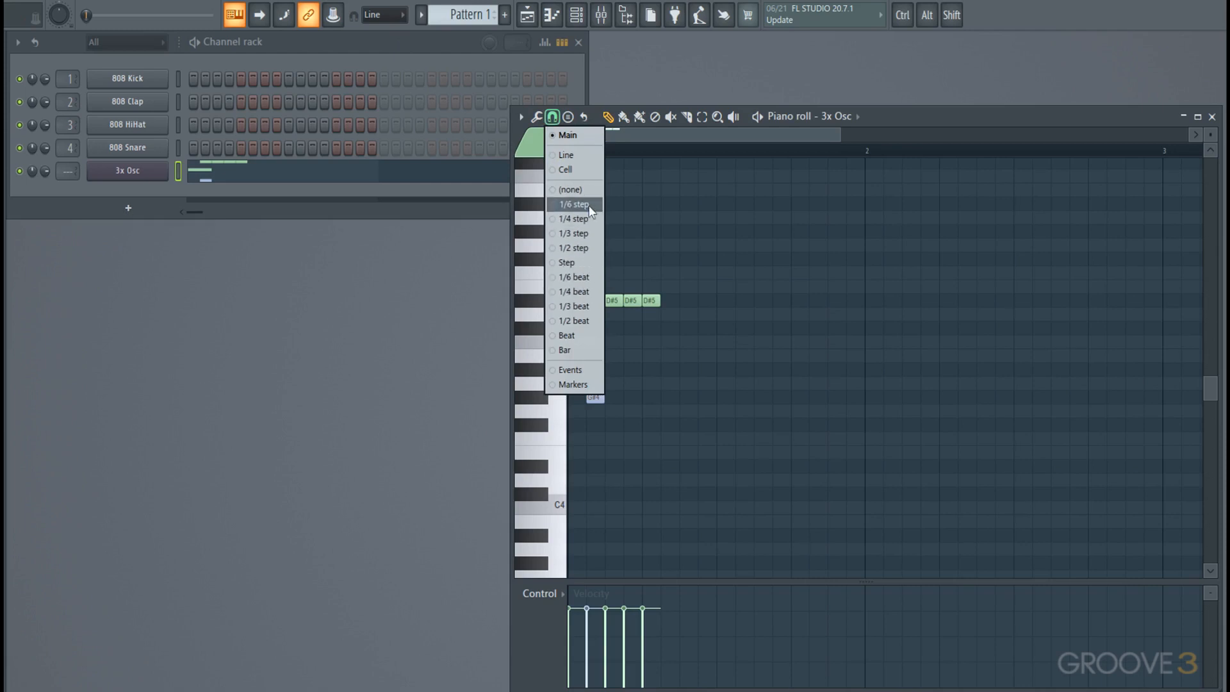
mouse_move(582, 277)
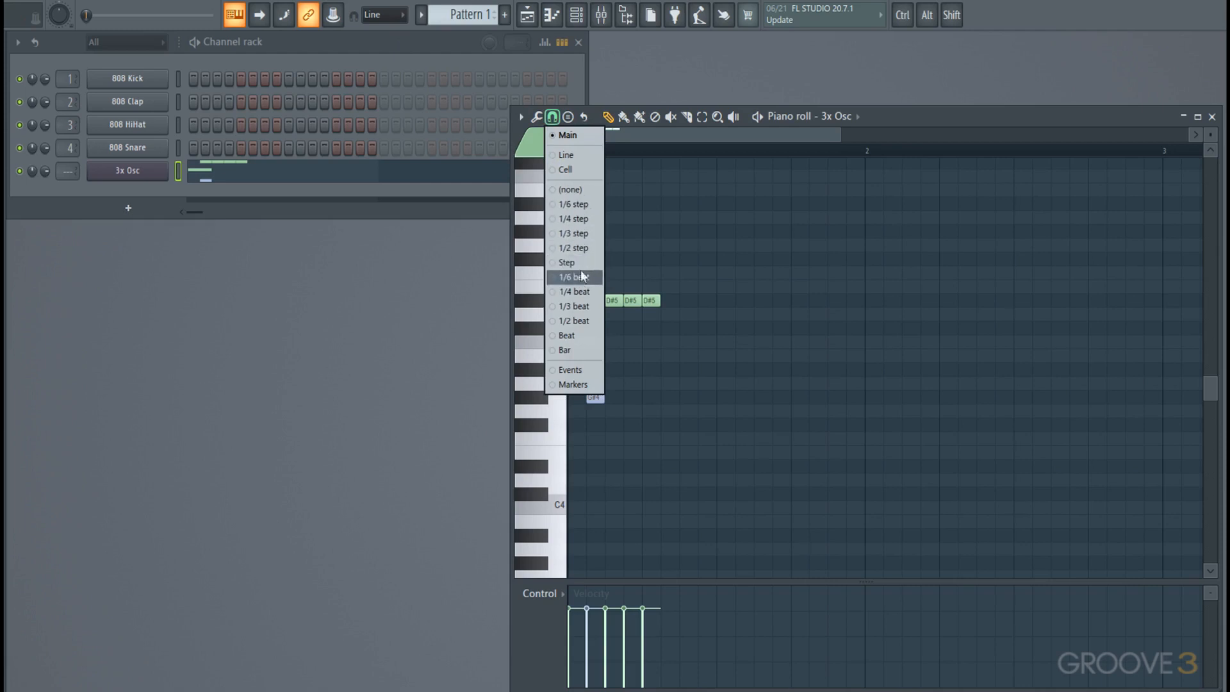
mouse_move(589, 142)
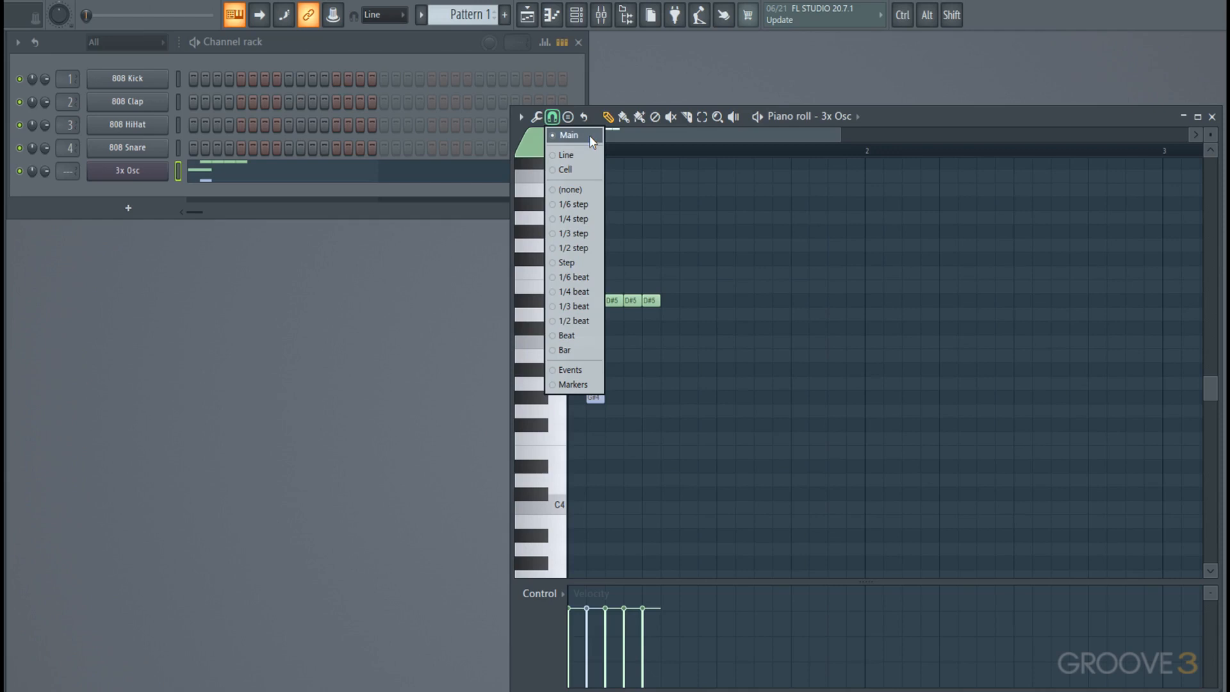
mouse_move(485, 95)
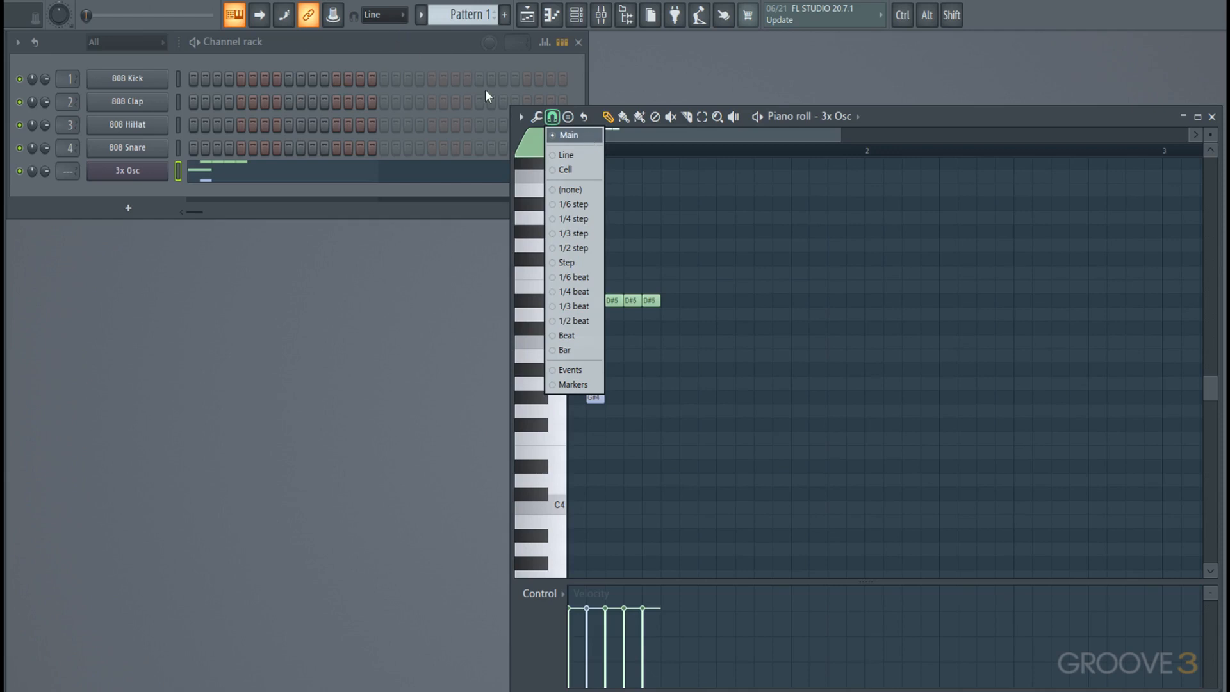
Step: Browse the chord and scale Stamp list, then dismiss it unchanged
click(554, 117)
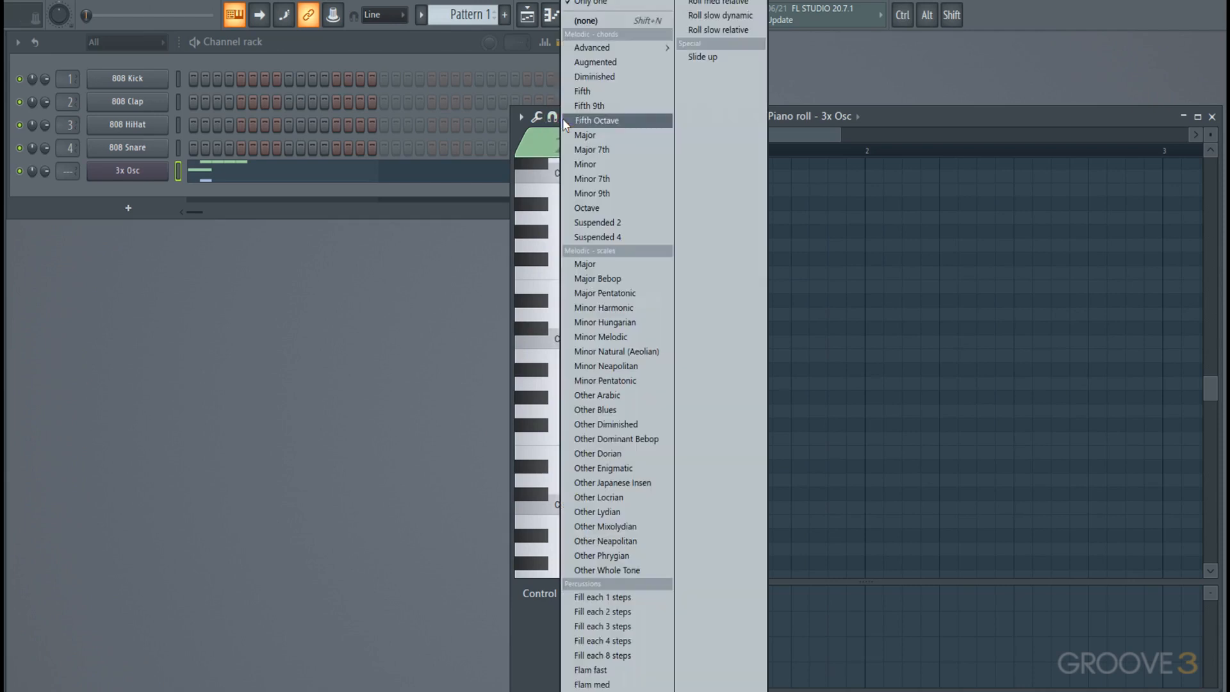
mouse_move(609, 150)
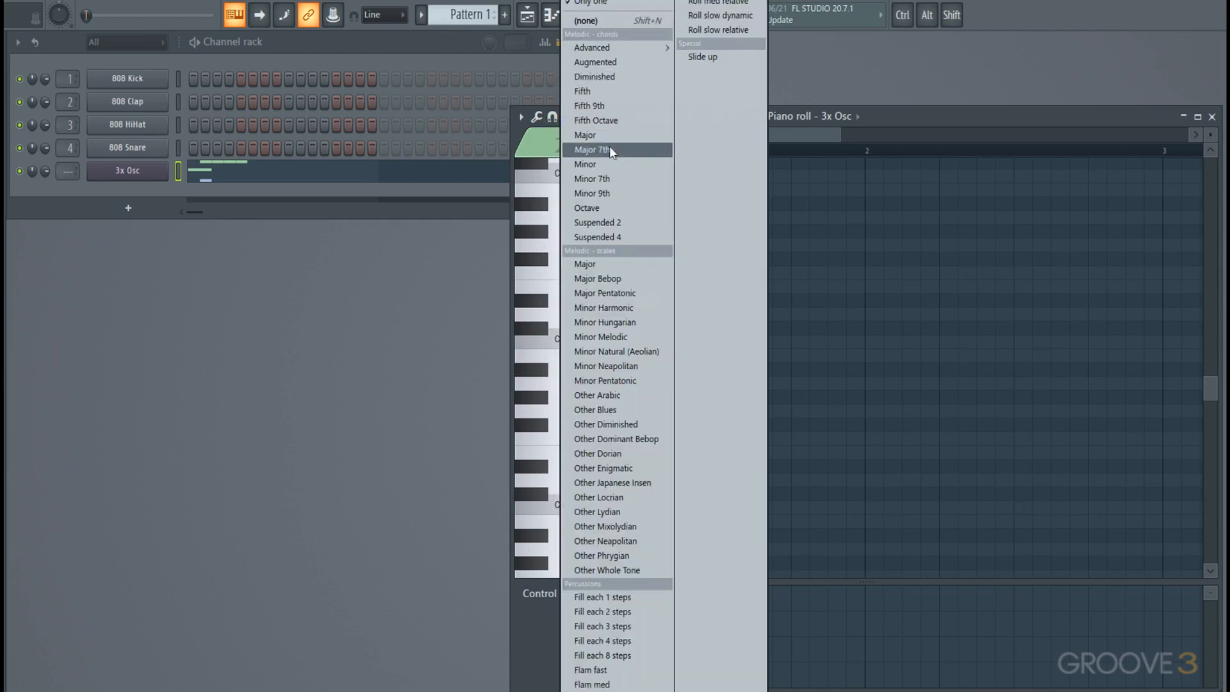
click(593, 149)
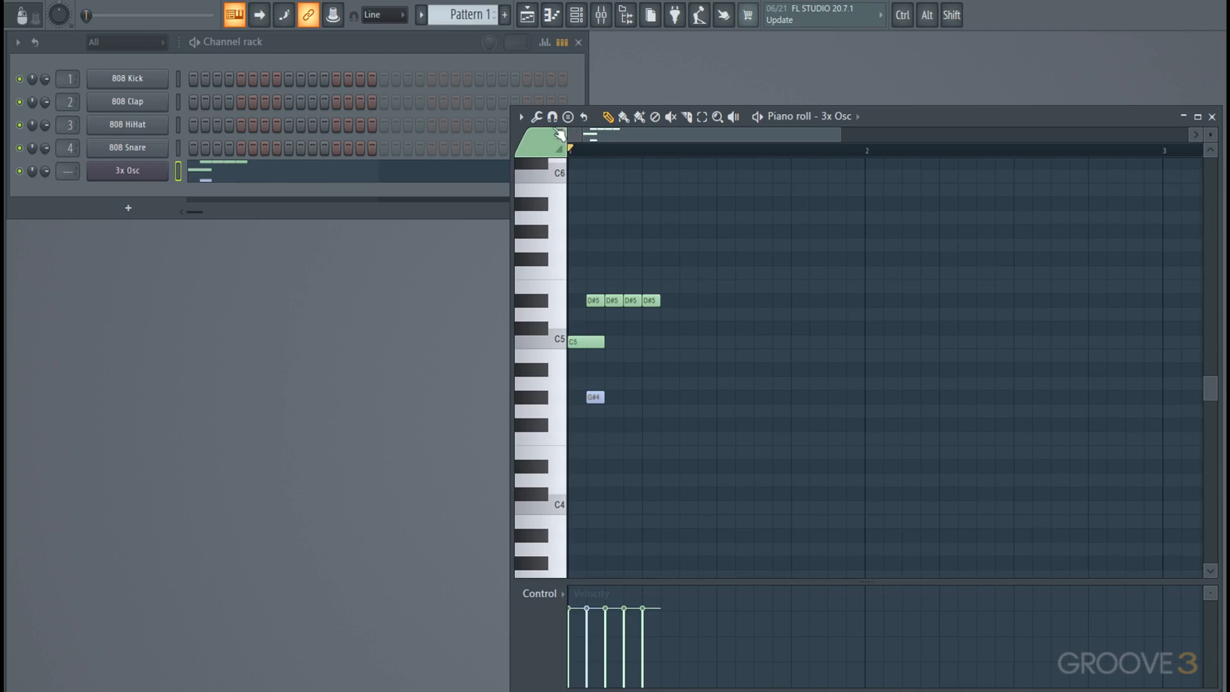
click(537, 116)
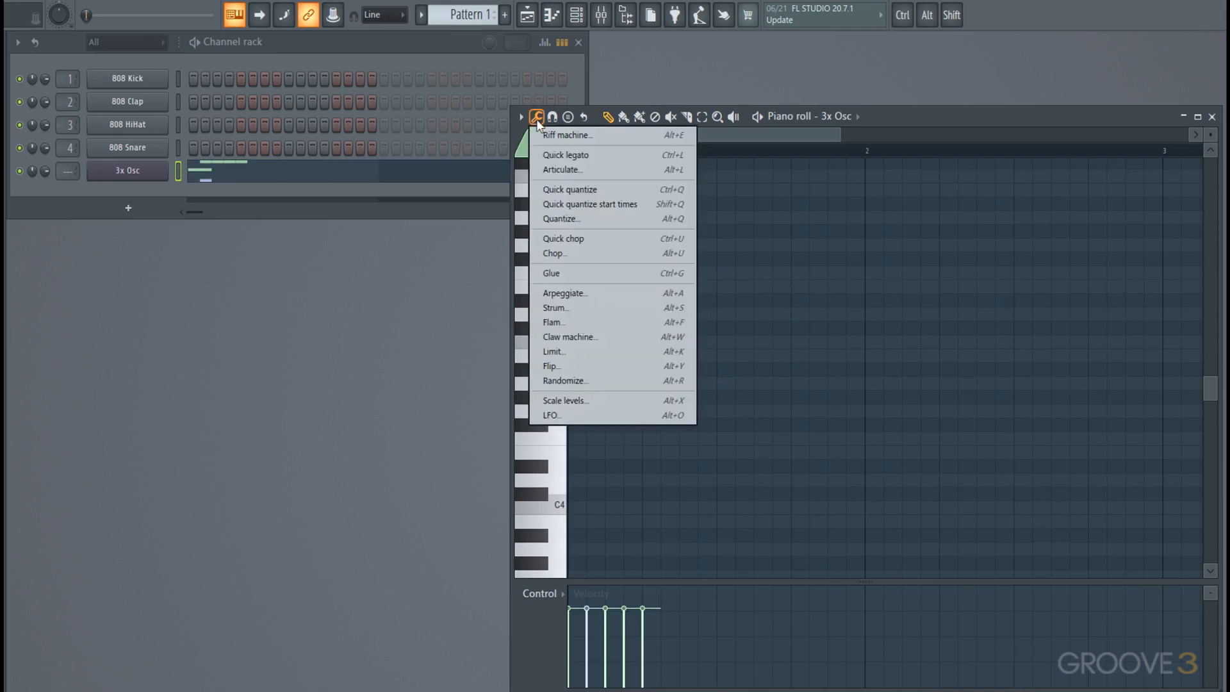
mouse_move(564, 155)
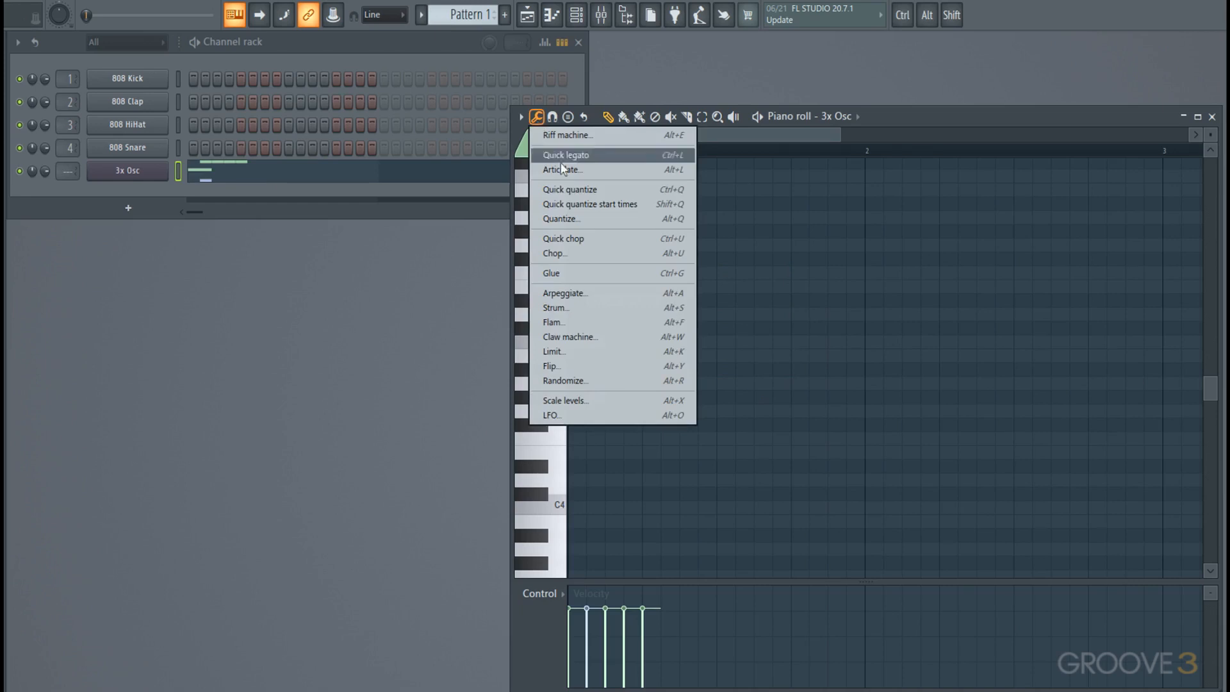
mouse_move(566, 134)
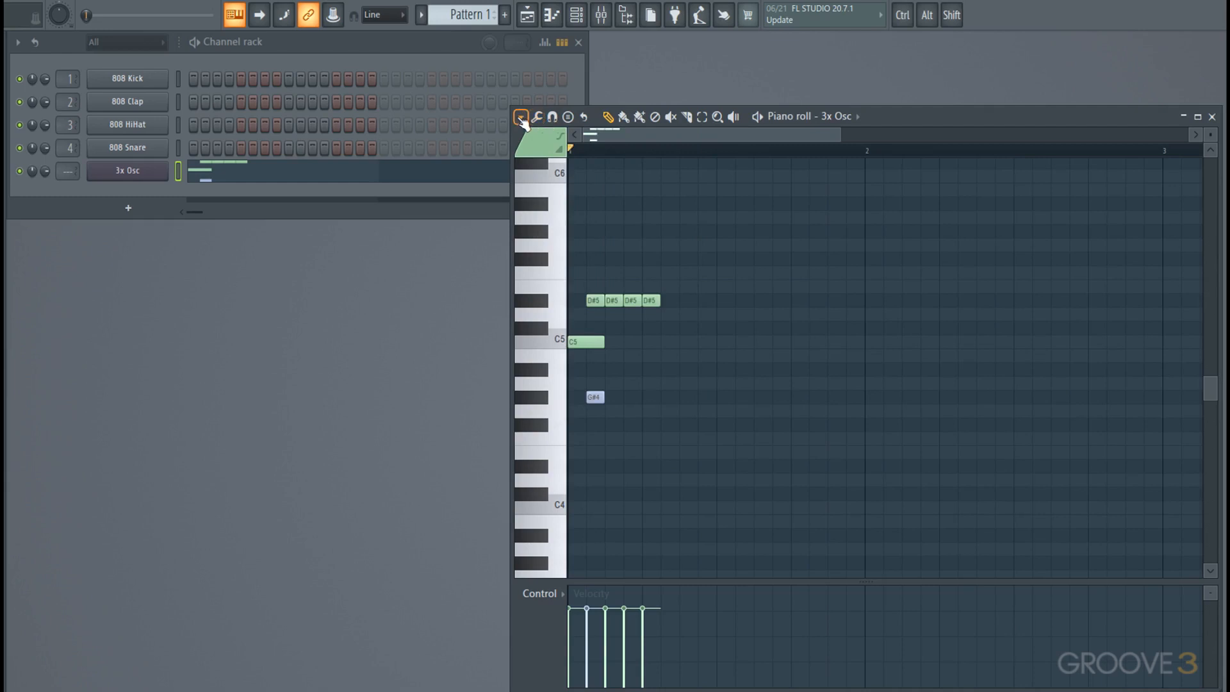
Step: Browse the piano roll main options menu down to the Target control note-property choices
click(522, 116)
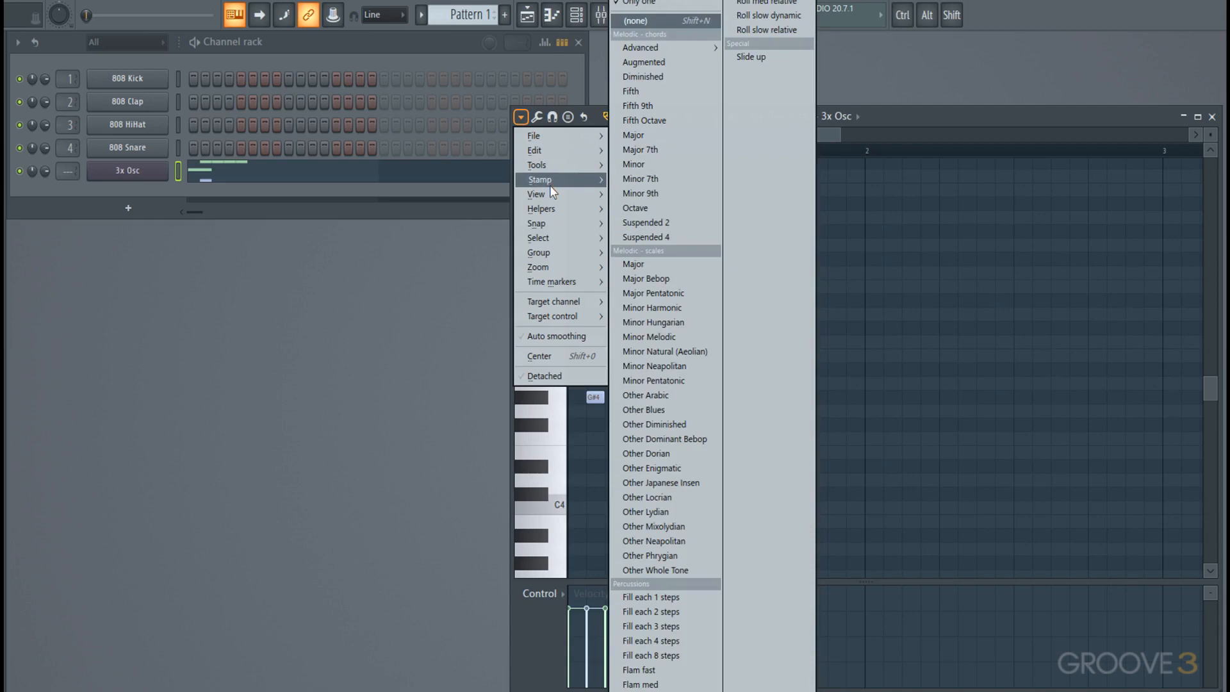
mouse_move(560, 316)
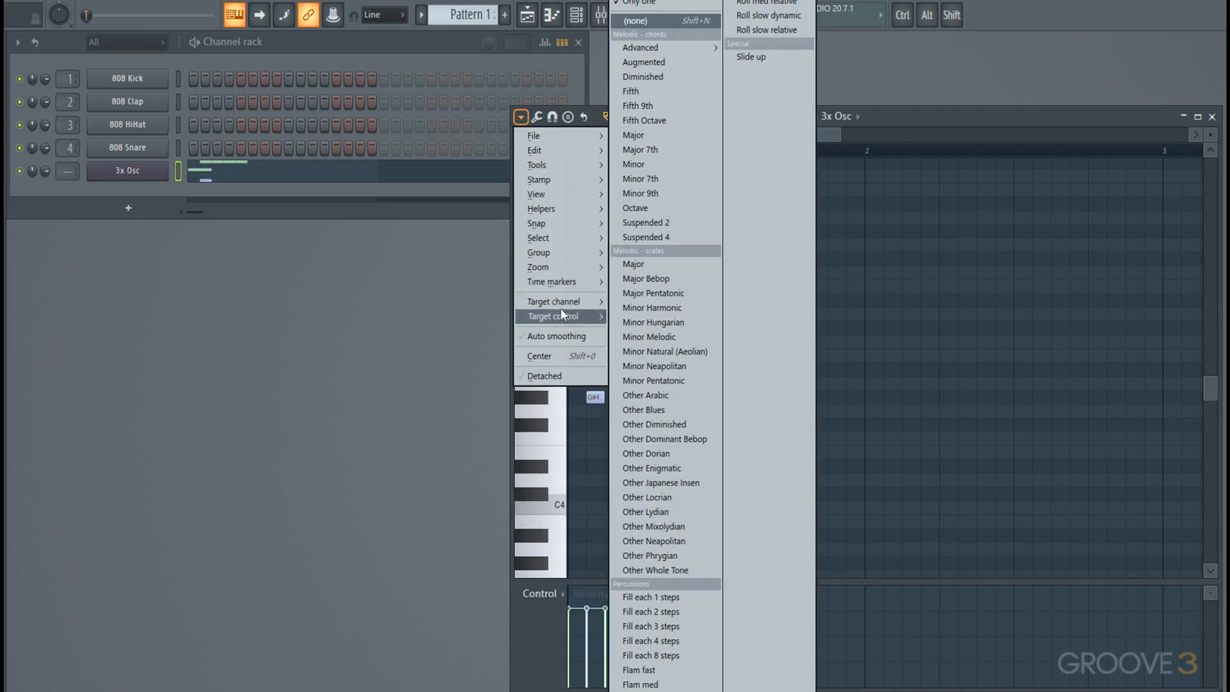
click(553, 300)
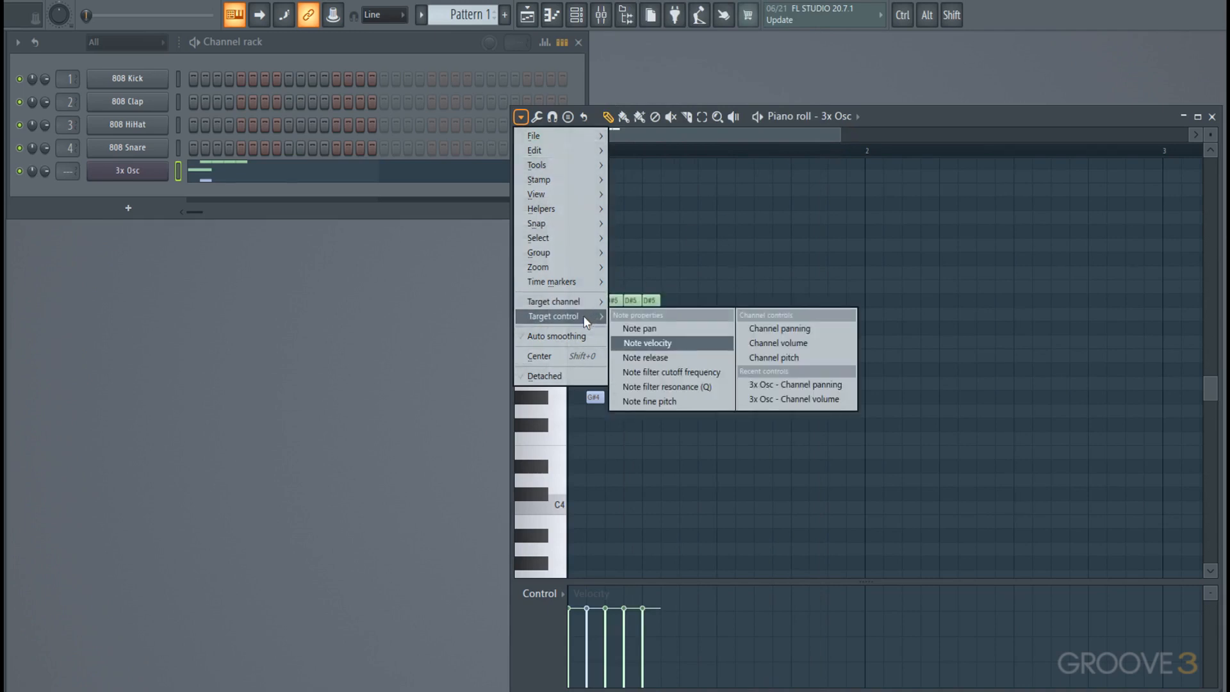
mouse_move(657, 392)
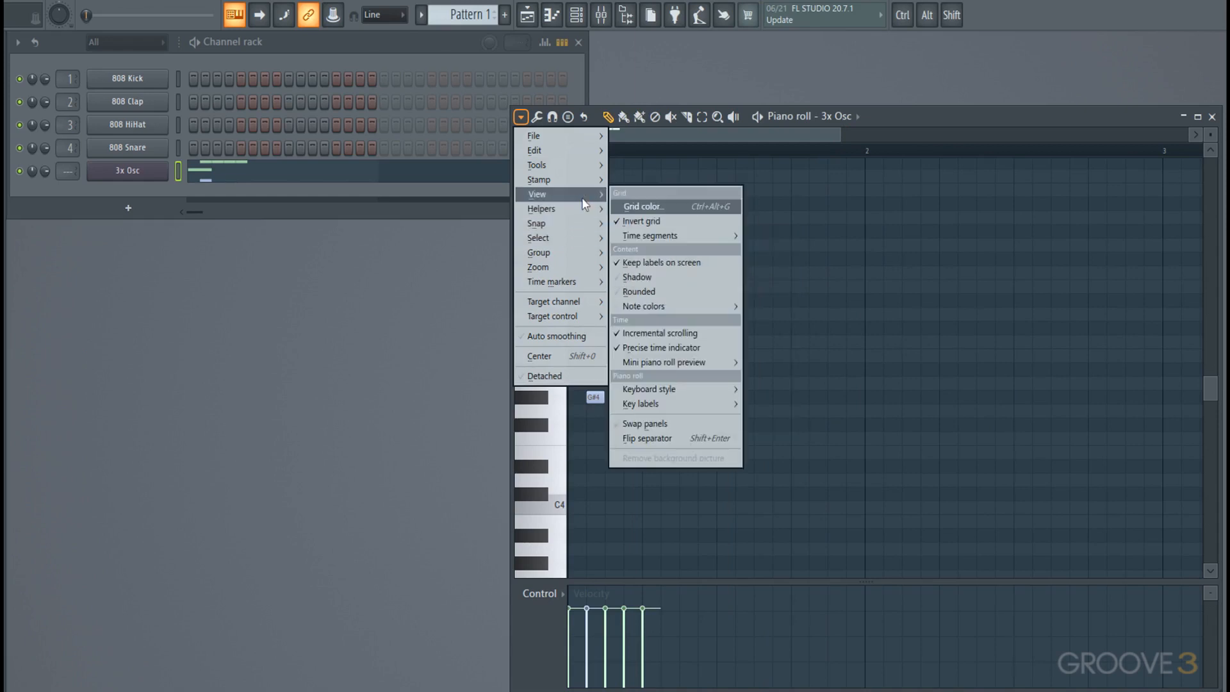
mouse_move(613, 258)
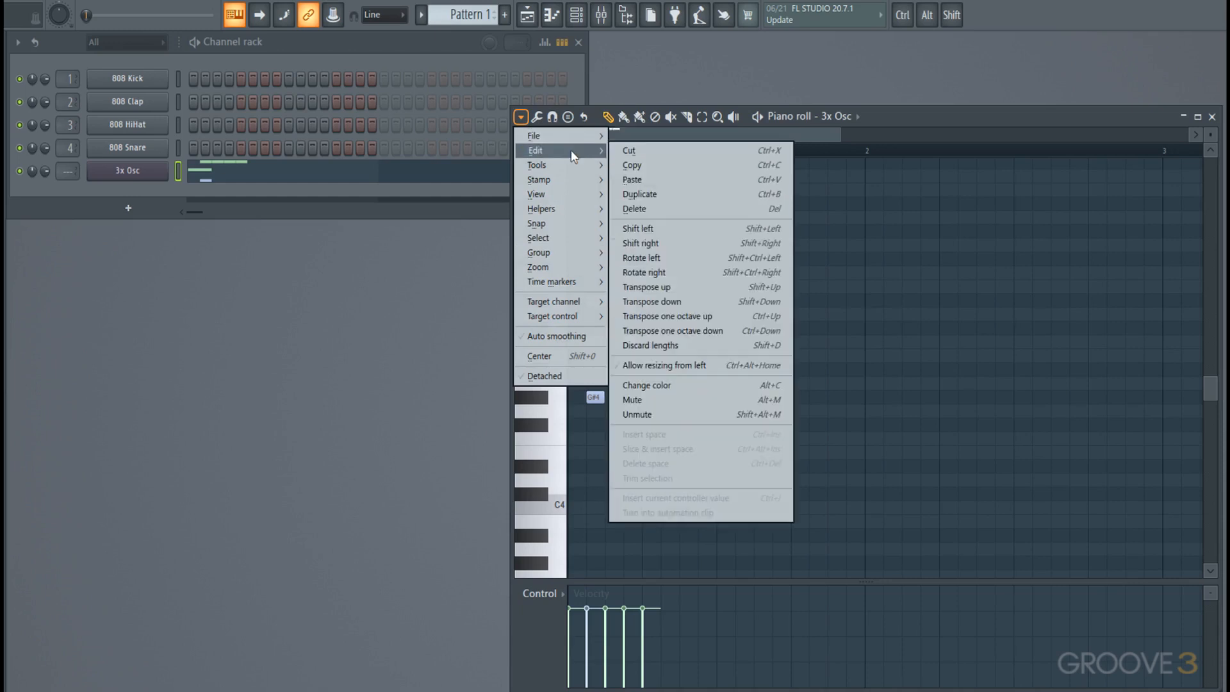
mouse_move(691, 345)
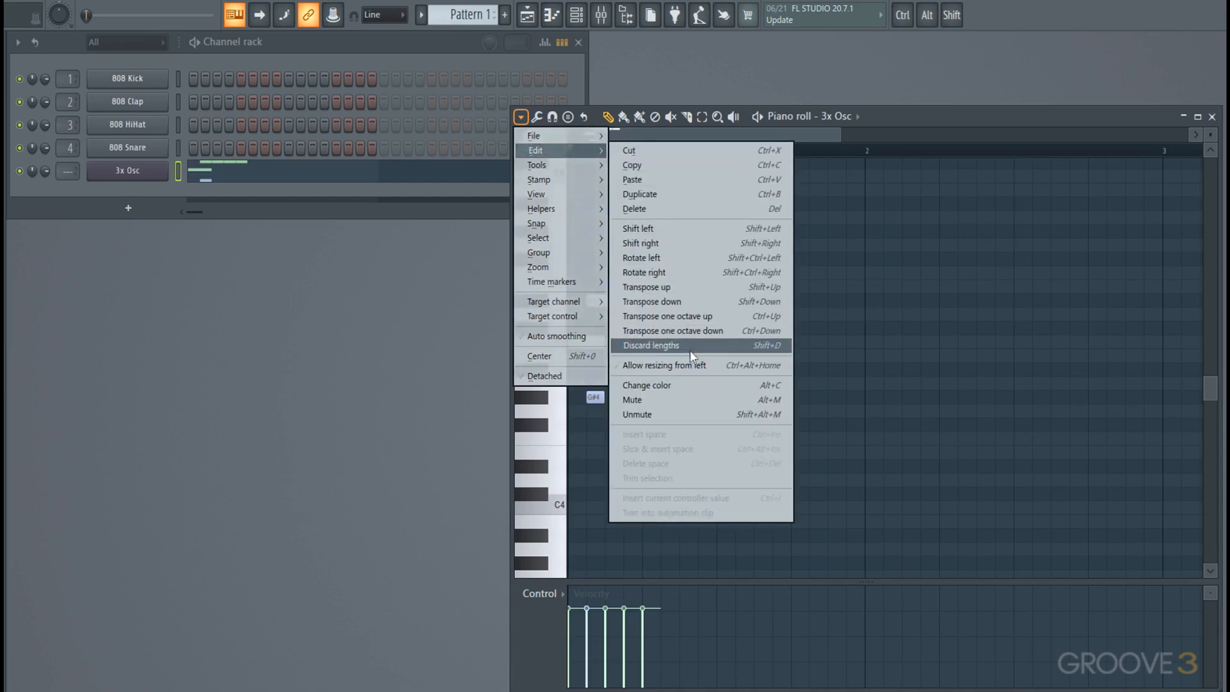
mouse_move(694, 365)
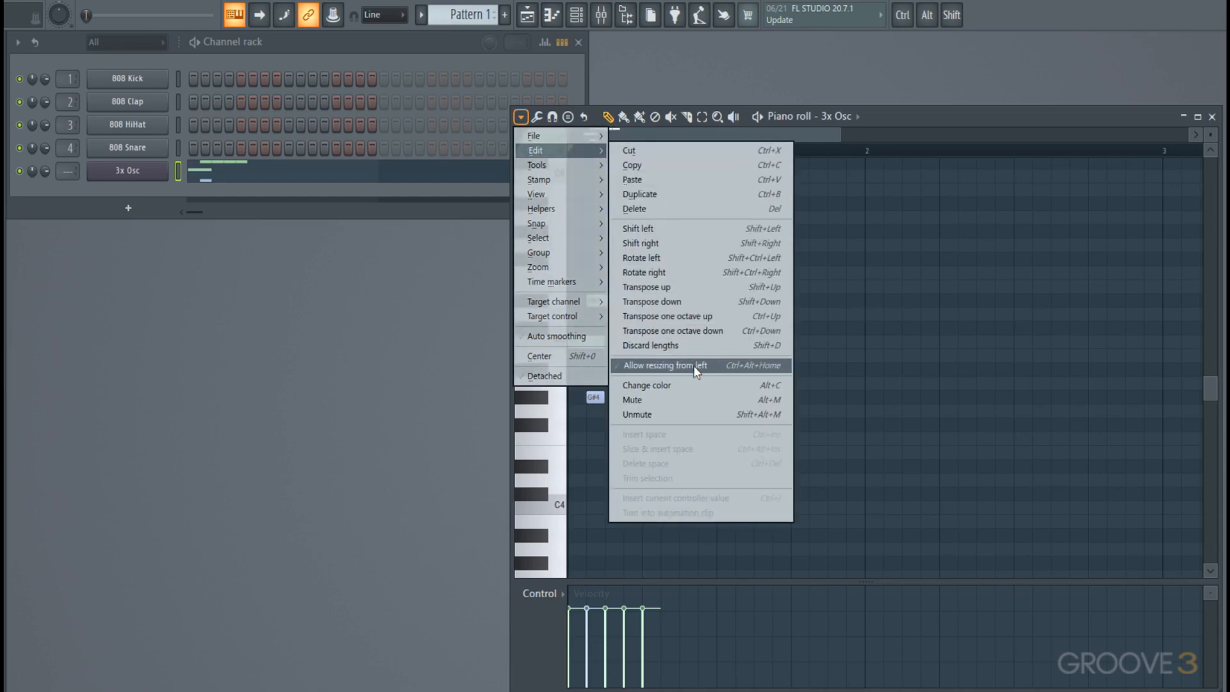
Step: Enable 'Allow resizing from left' and delete the test D5 note, keeping the D#5s, C5 and G#4
click(665, 365)
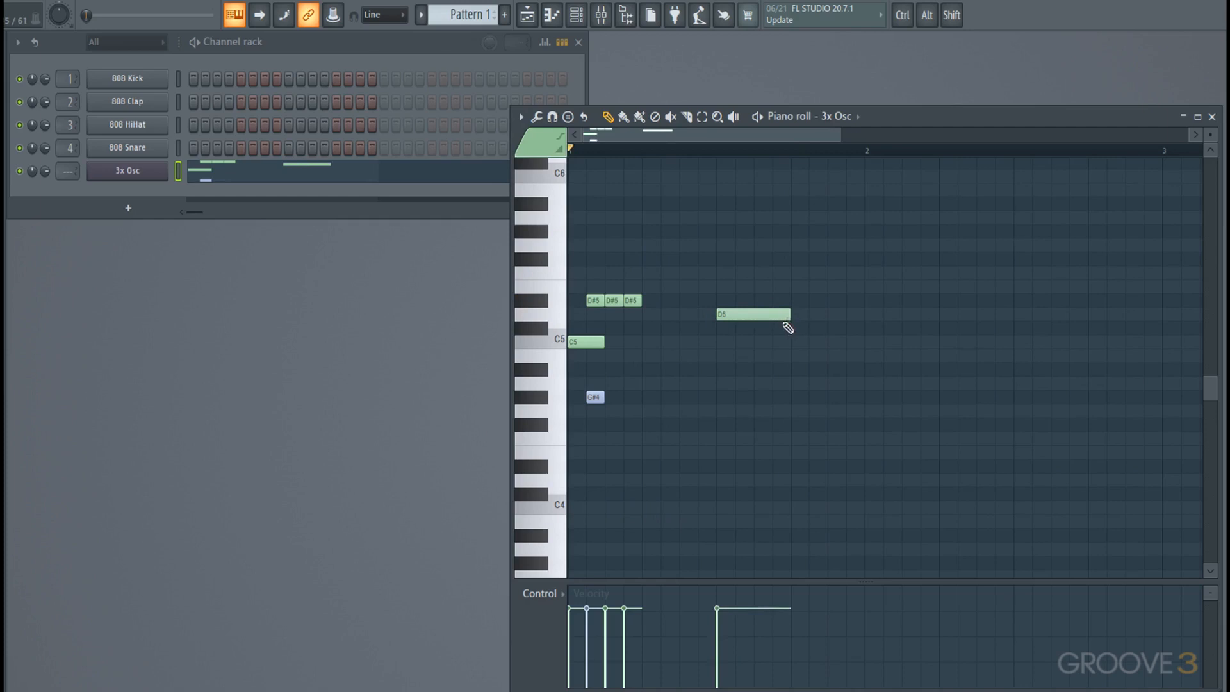
mouse_move(757, 333)
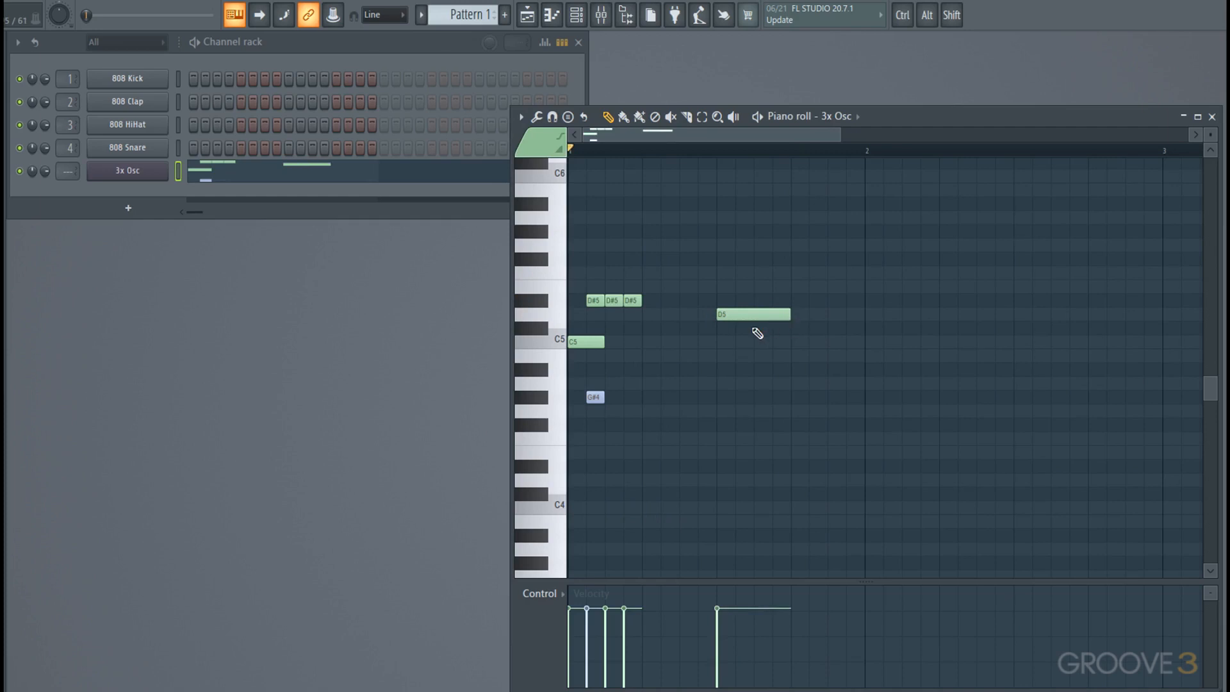
right_click(751, 314)
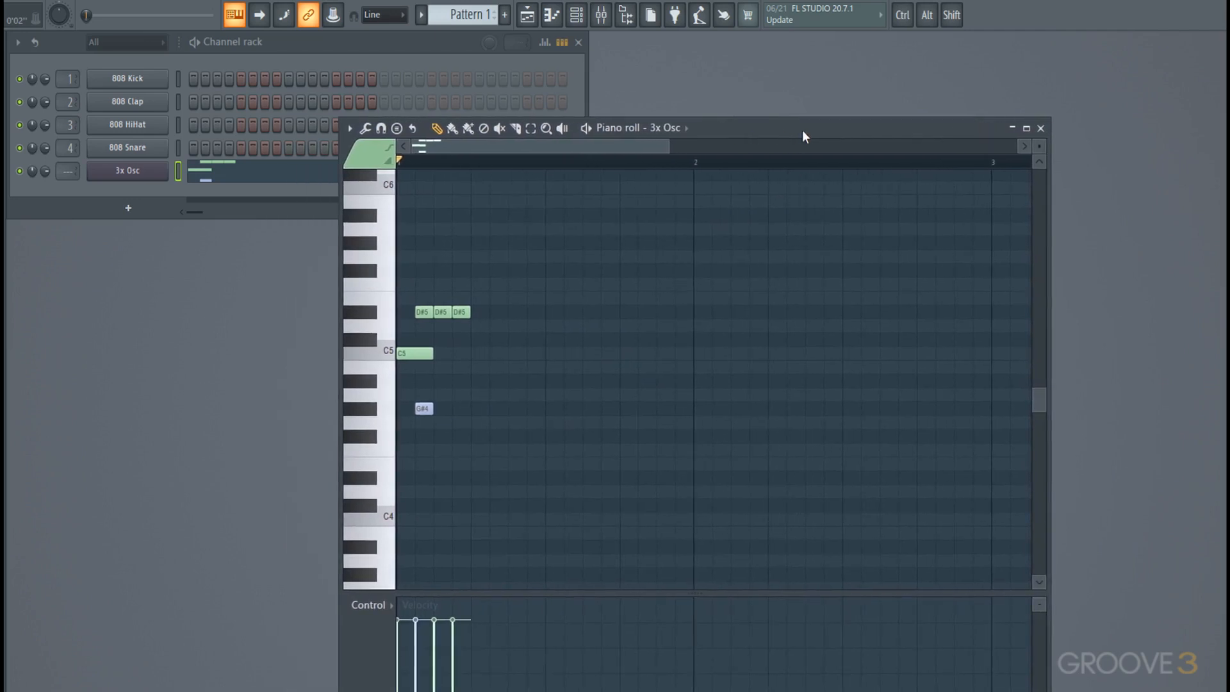
mouse_move(523, 267)
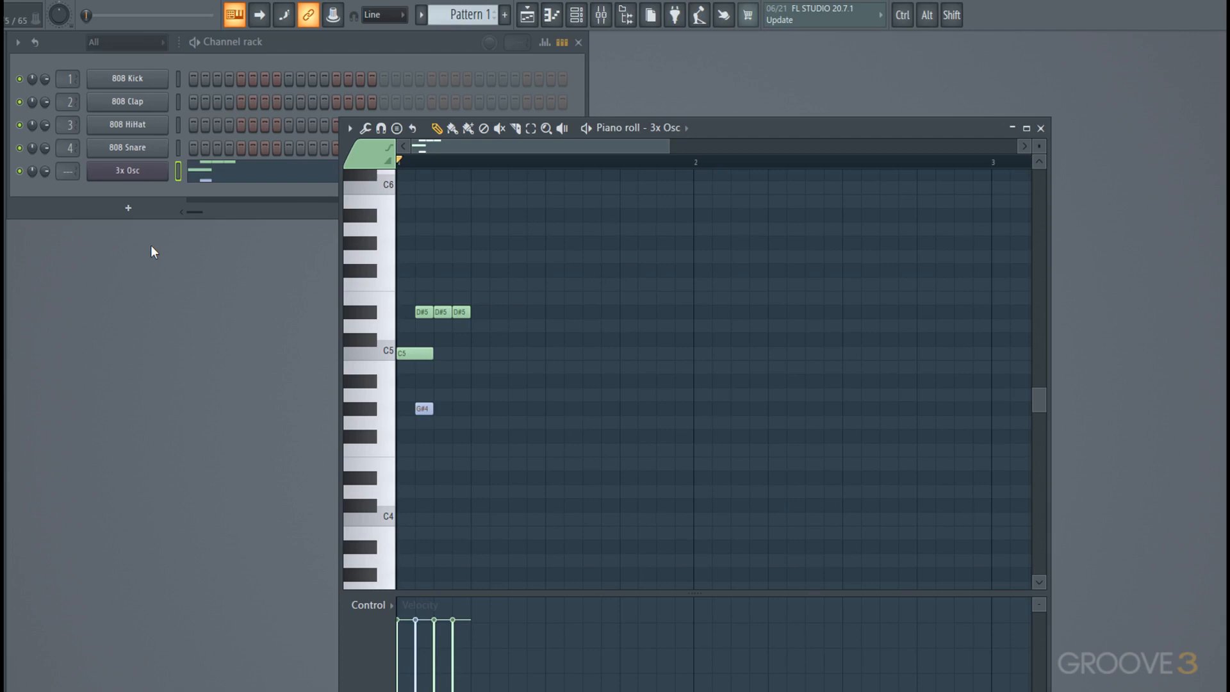
mouse_move(269, 152)
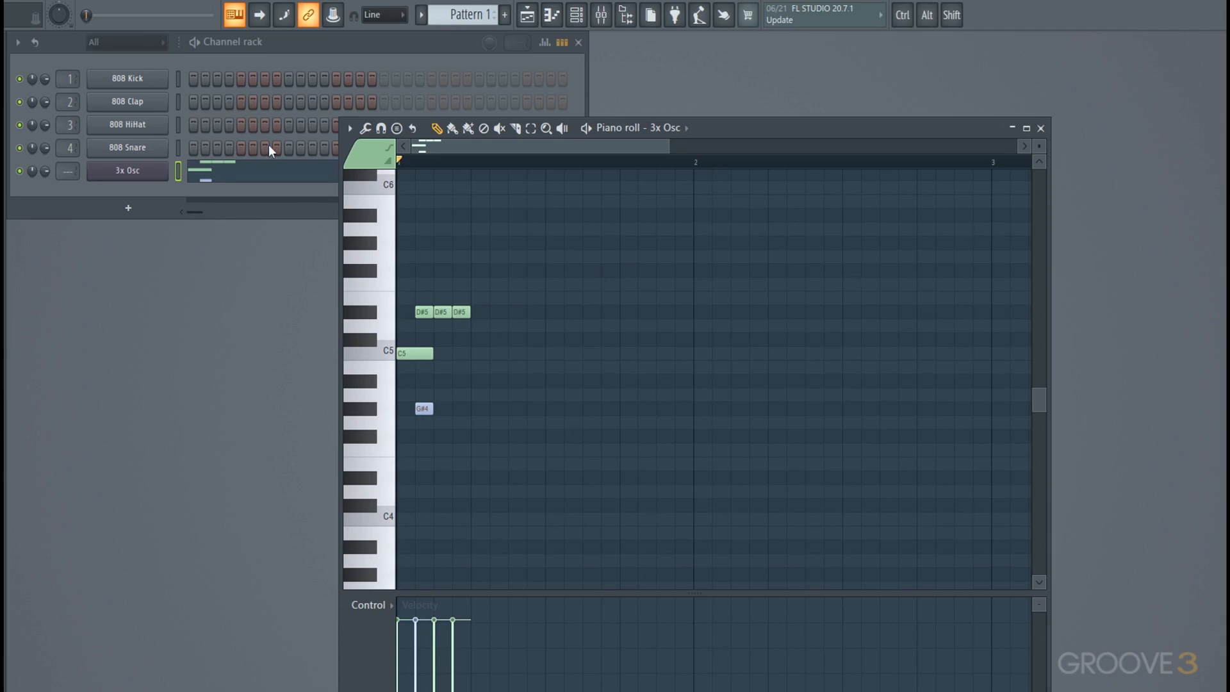
mouse_move(325, 259)
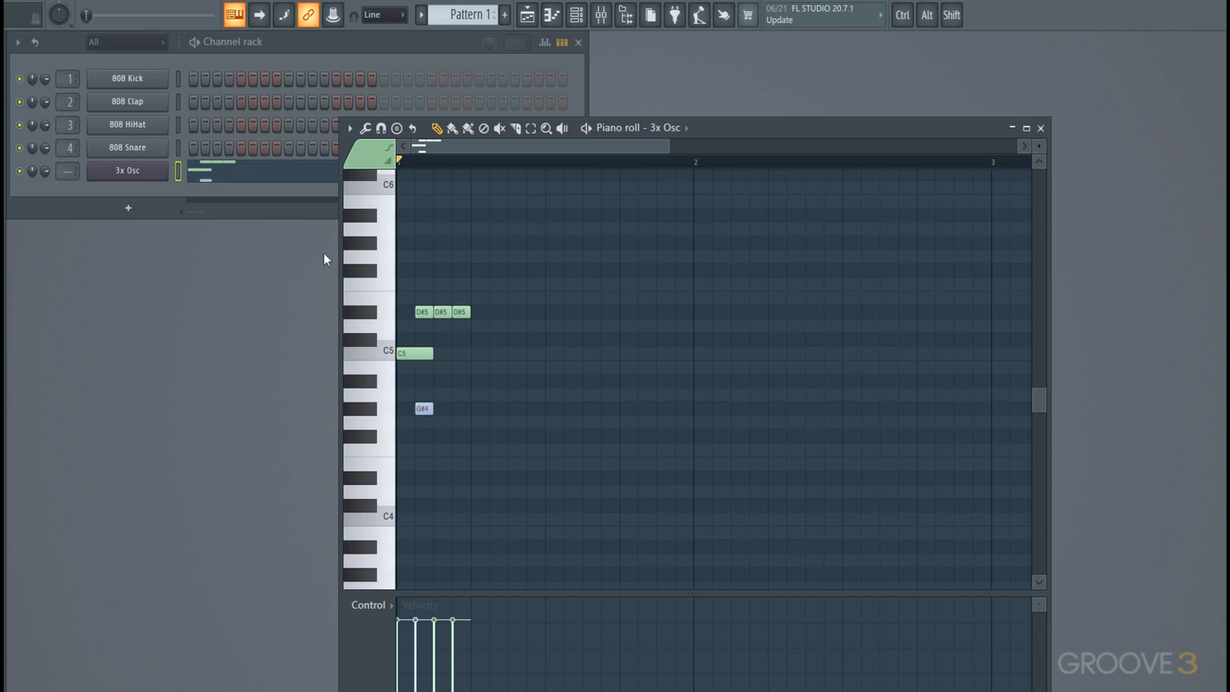